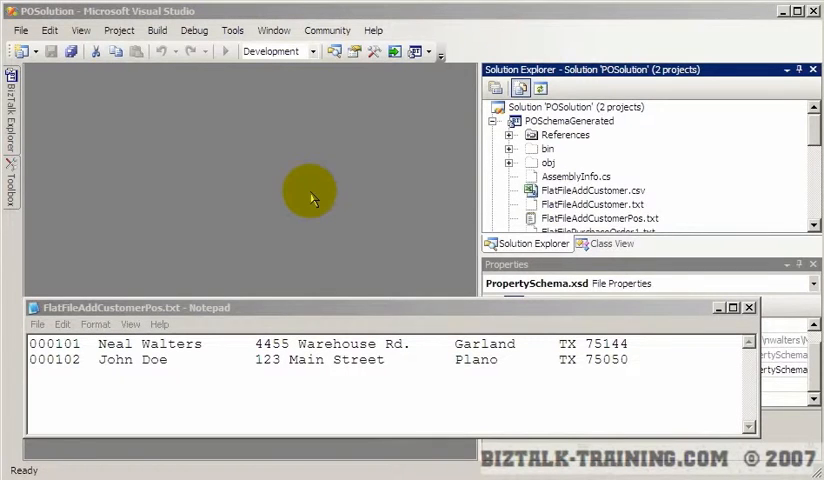
mouse_move(258, 295)
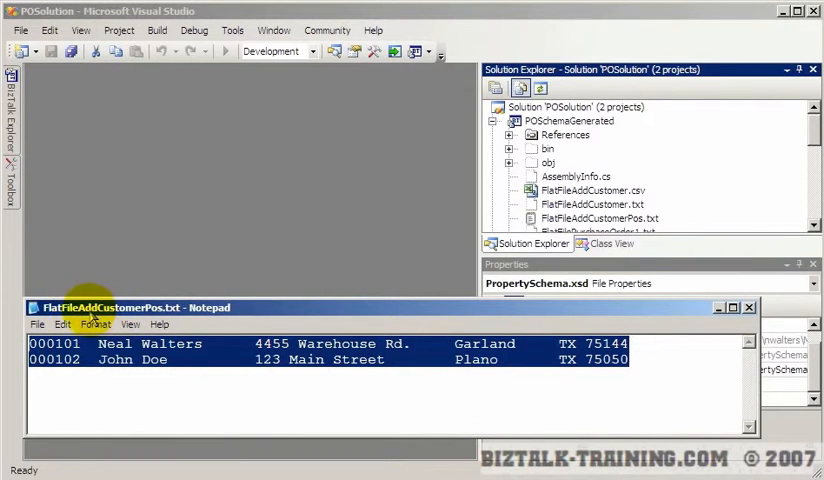
mouse_move(149, 324)
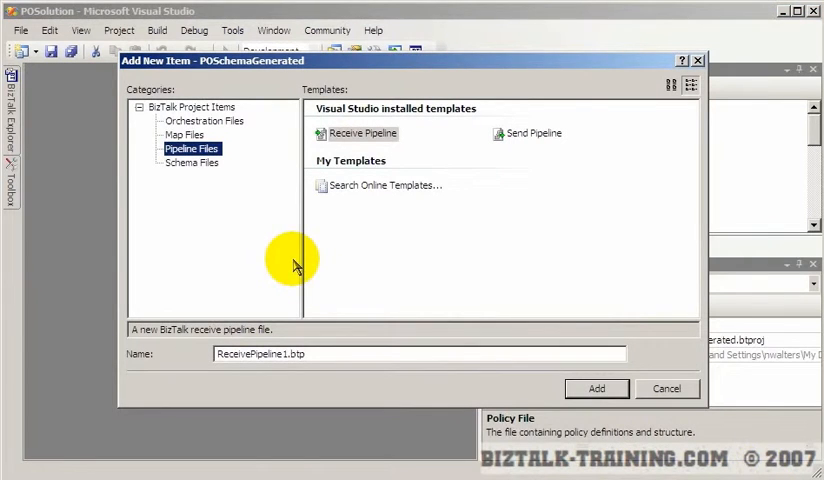
Add a Flat File Schema Wizard item named FlatFileNewCustPos from the Schema Files templates.
click(191, 162)
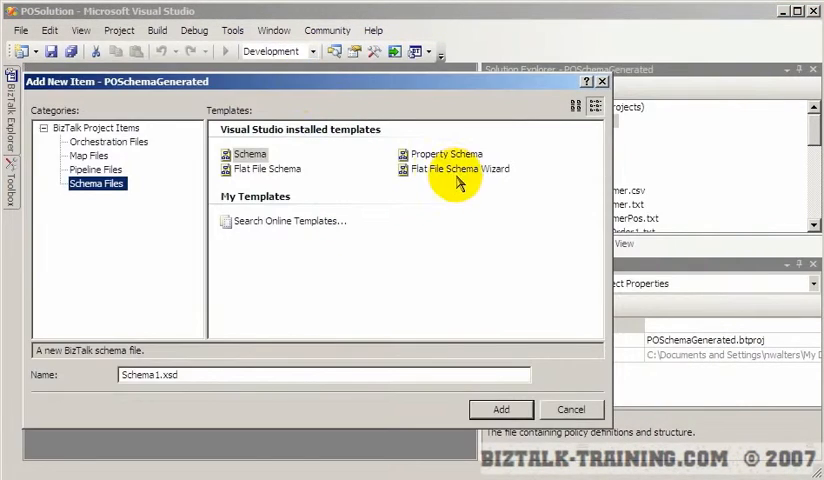
click(460, 168)
text(FlatFileNewCustPos)
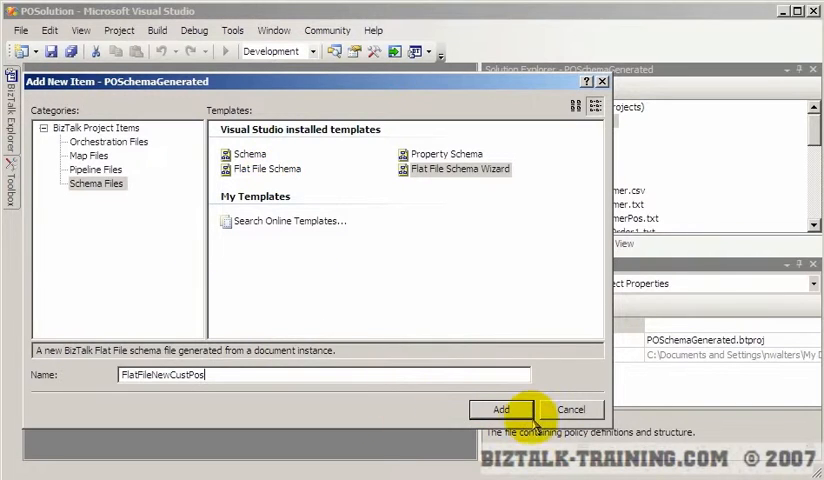
click(501, 409)
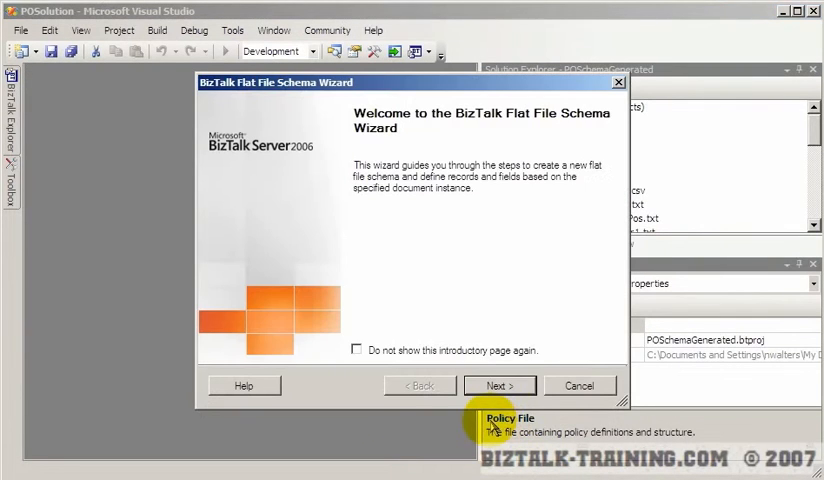
Use FlatFileAddCustomerPos.txt as instance, record name FlatFileNewCustPos, counting positions in bytes, and continue.
click(499, 385)
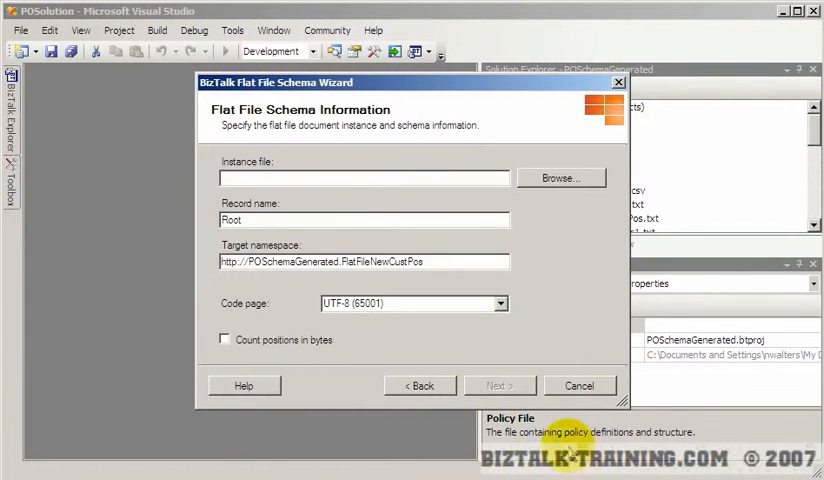
mouse_move(417, 79)
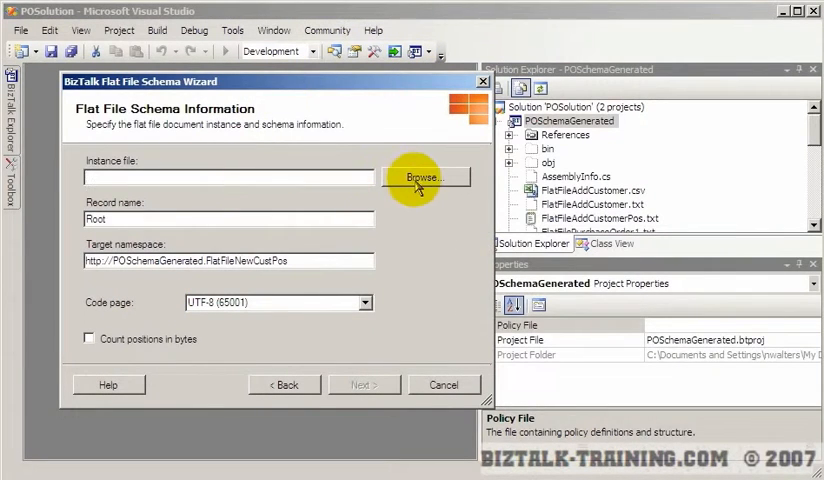
click(425, 177)
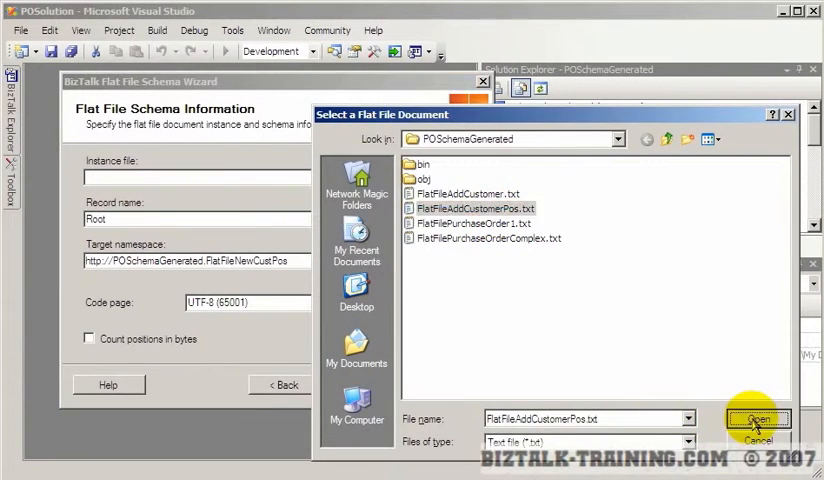
click(760, 418)
text(FlatFileNewCustPos)
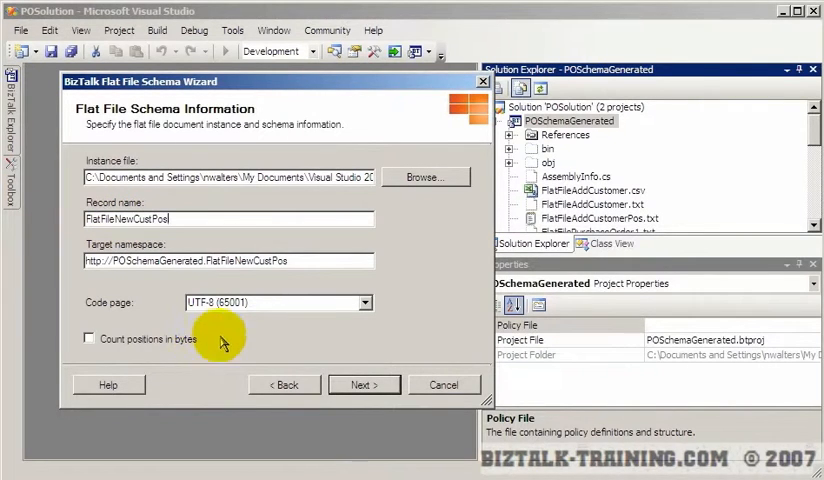
click(302, 261)
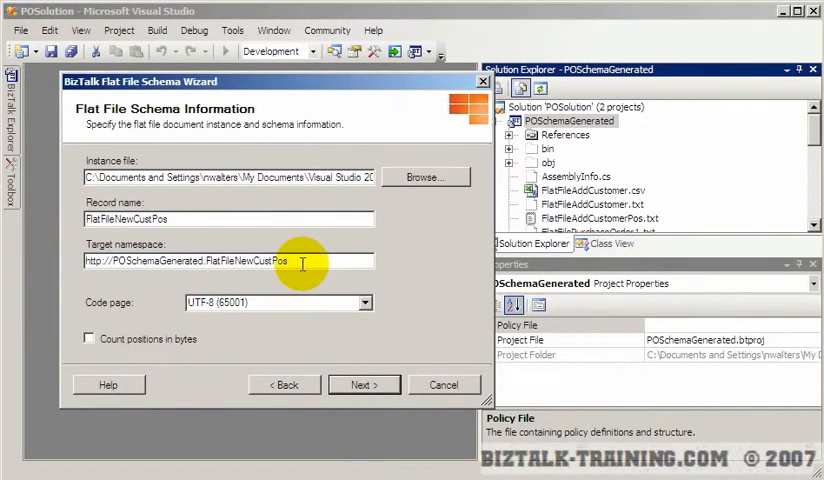
click(89, 338)
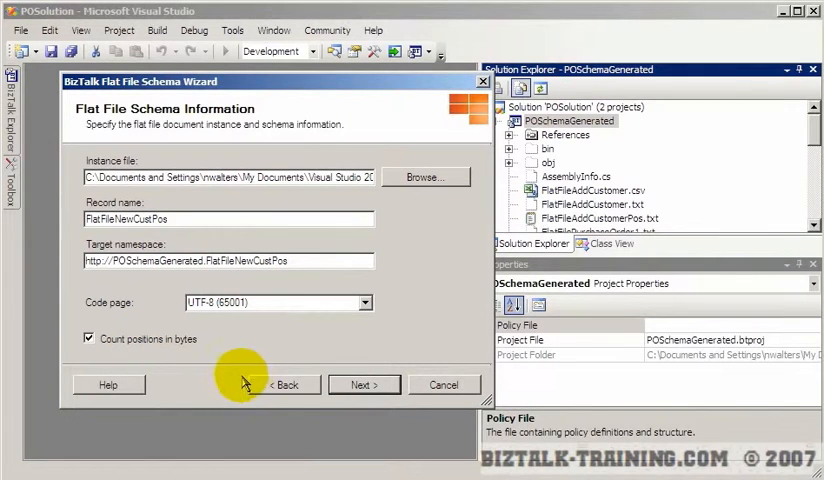
mouse_move(362, 385)
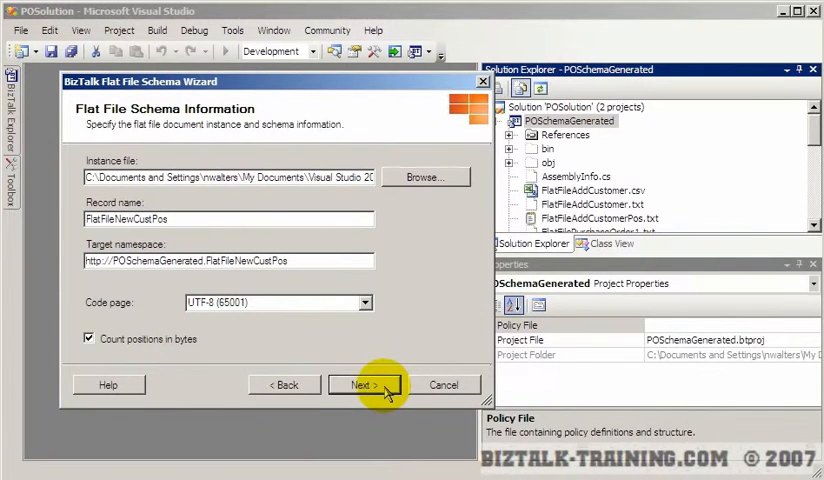
click(363, 384)
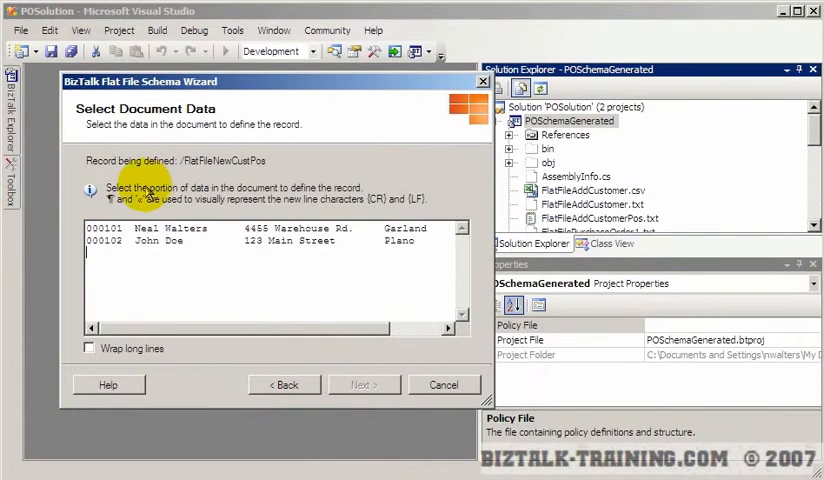
mouse_move(340, 190)
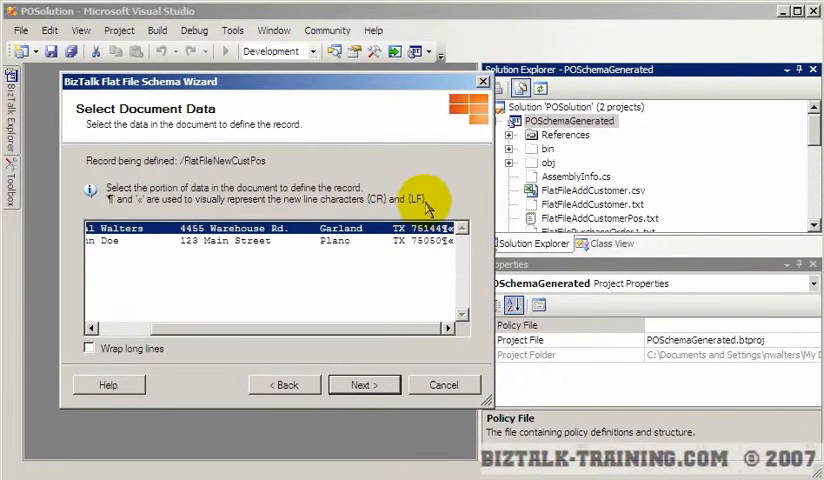
mouse_move(140, 205)
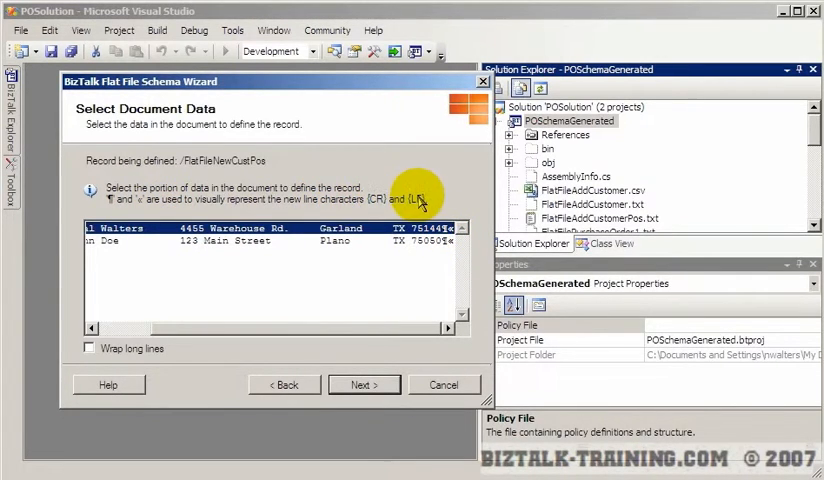
mouse_move(420, 291)
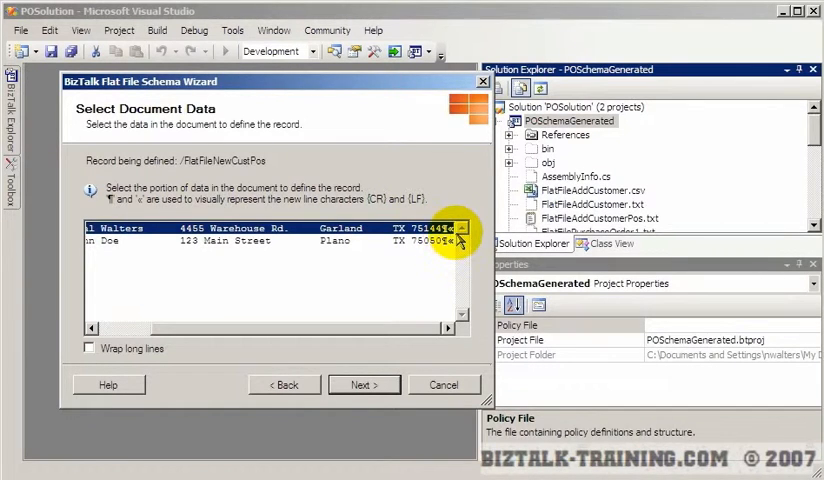
Take the first customer line as the record, format it by relative positions, and continue.
click(363, 384)
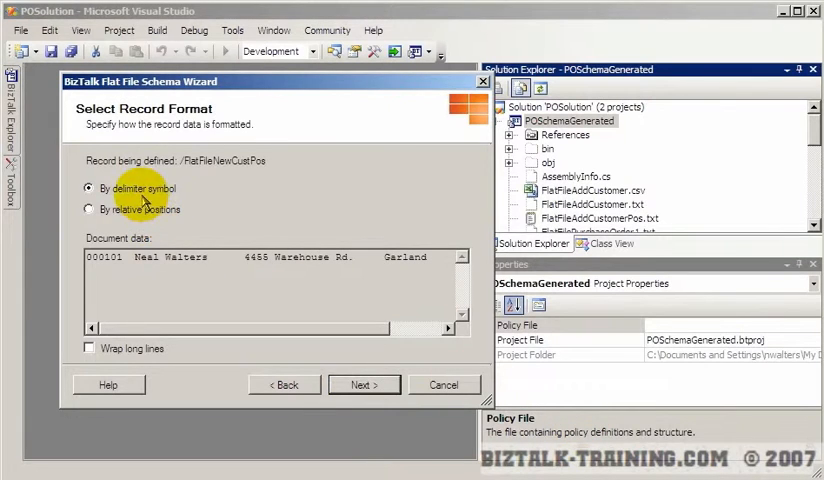
click(89, 209)
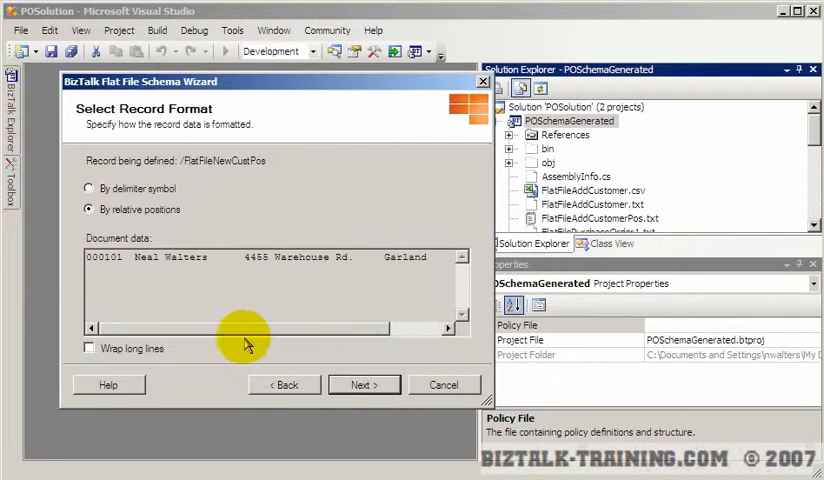
click(362, 385)
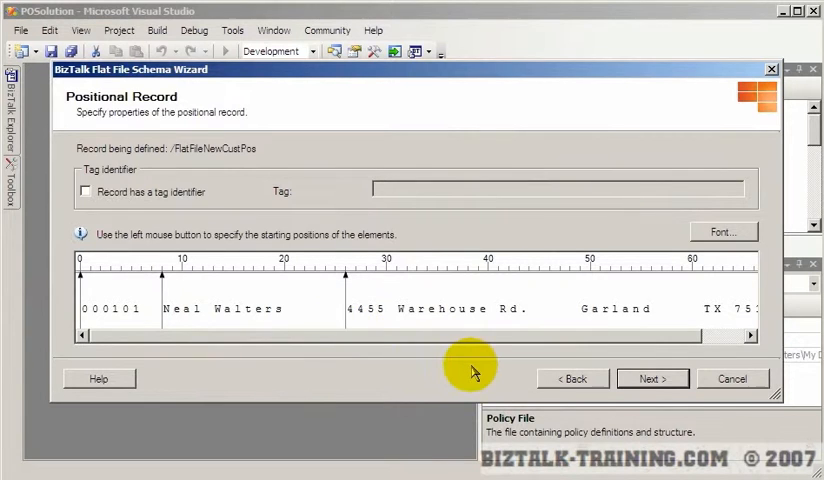
Mark ruler start positions for the ID, name, address, city, state and zip fields and continue.
click(162, 290)
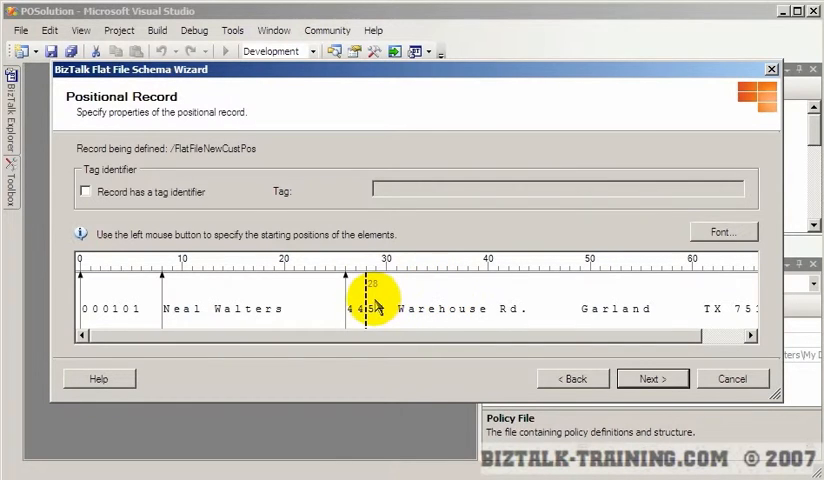
click(570, 300)
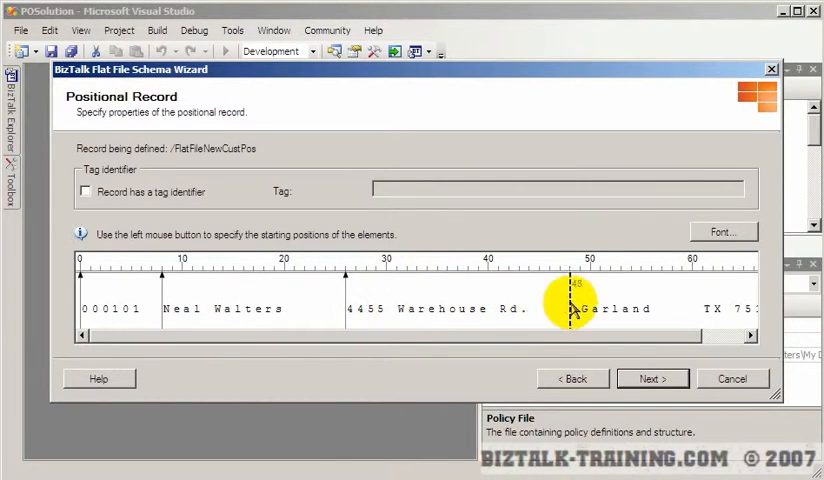
click(582, 308)
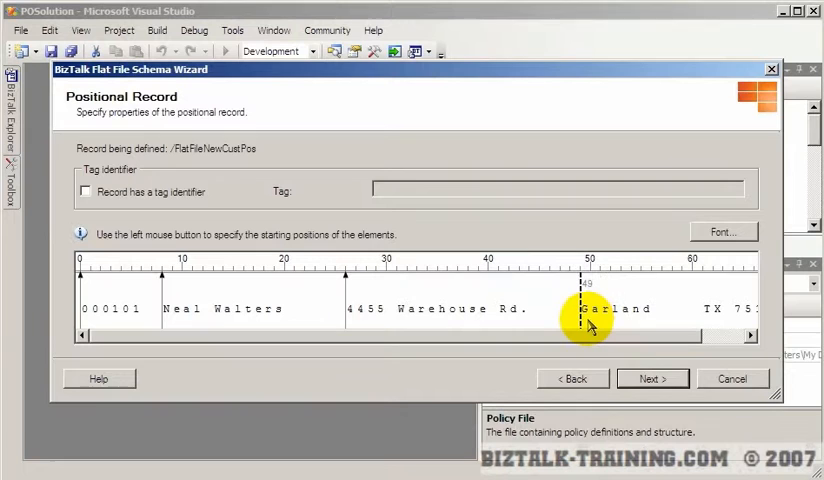
click(680, 300)
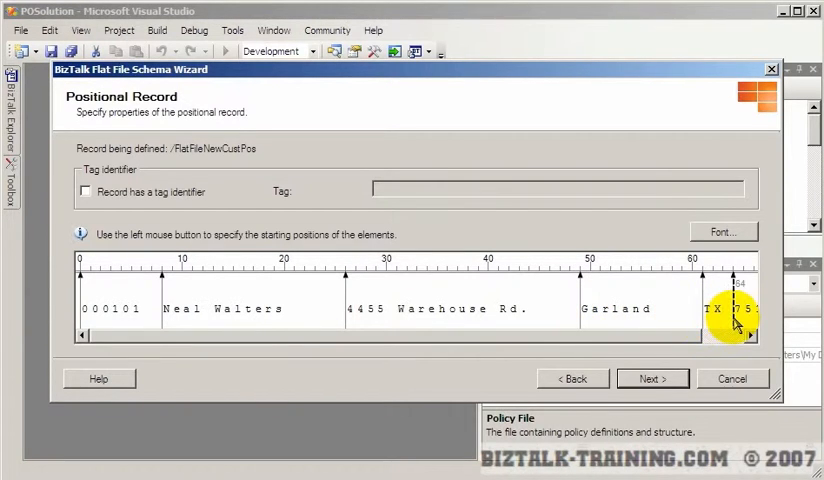
click(749, 338)
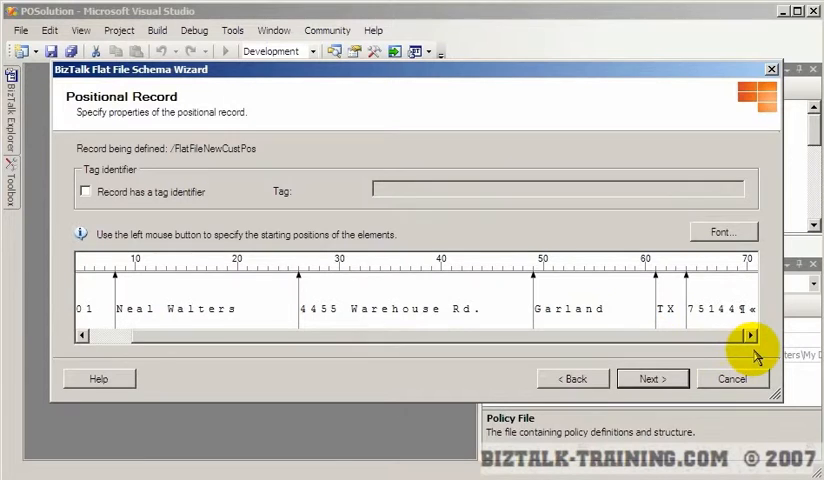
click(685, 308)
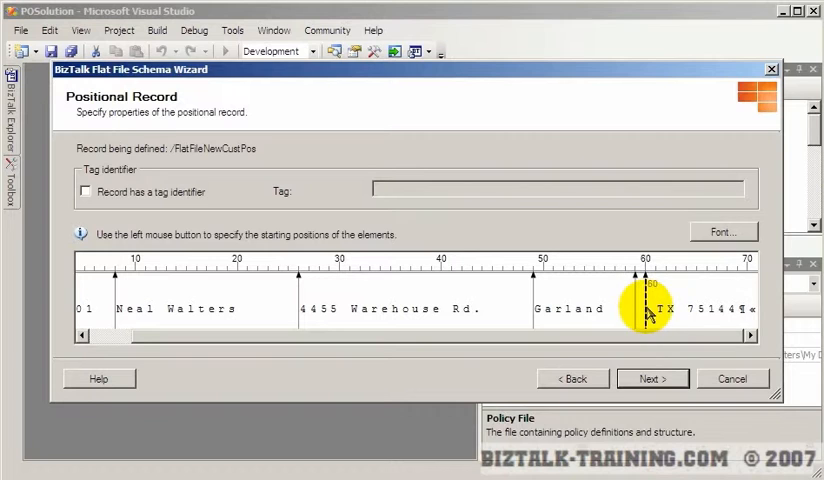
click(686, 308)
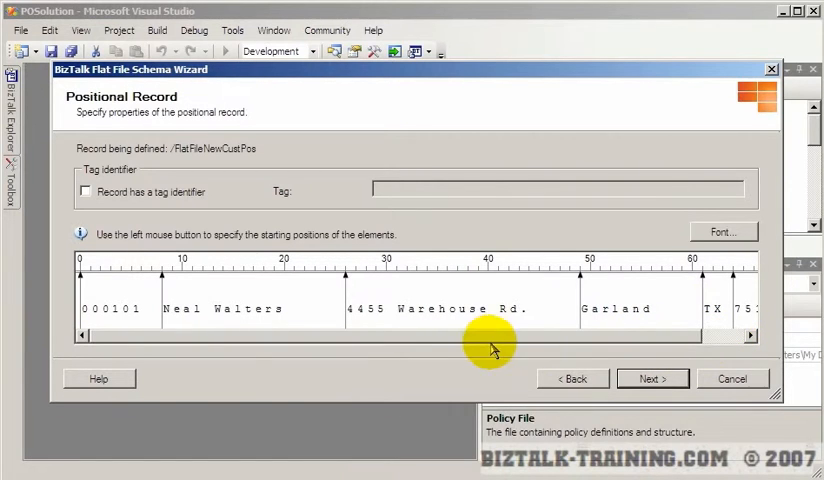
mouse_move(605, 393)
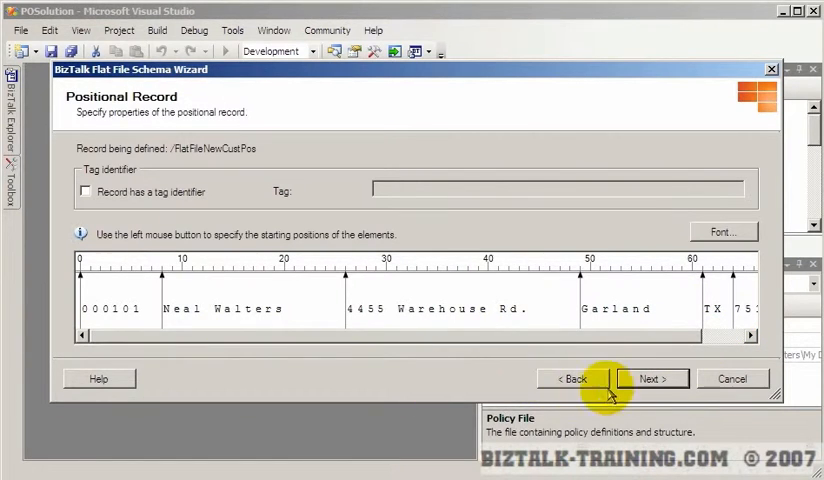
click(653, 378)
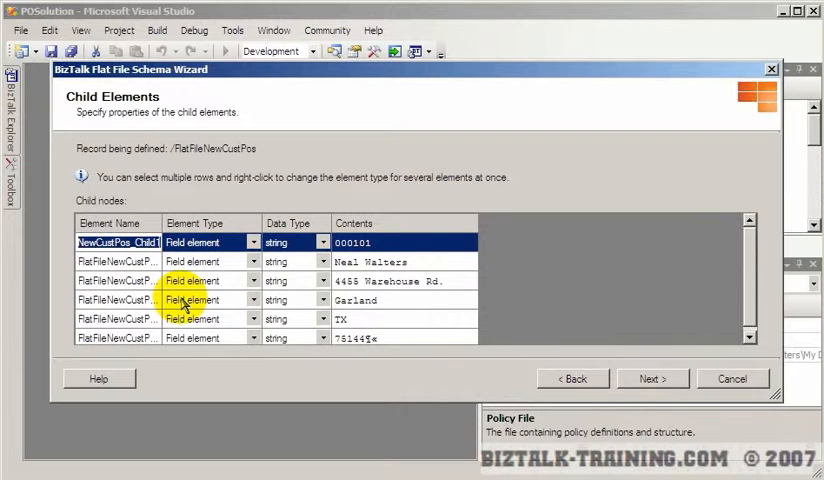
Name the child elements CustNum, CustName, CustAddress, CustCity, CustState and CustZip.
text(CustNum)
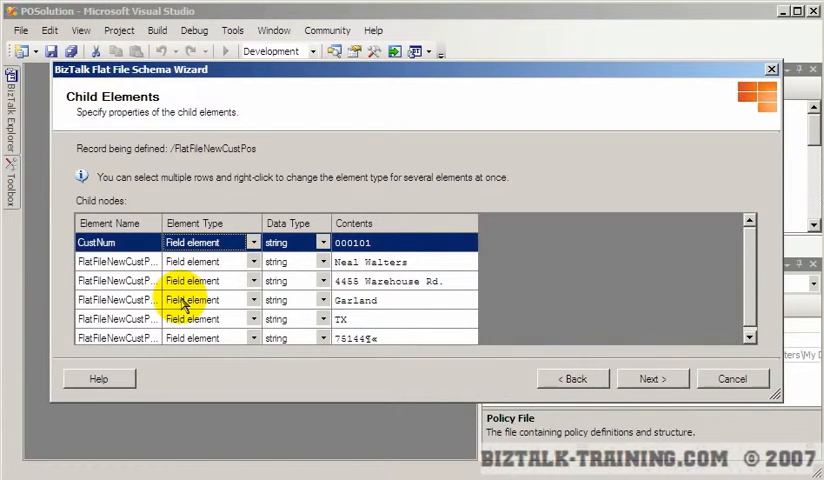
click(115, 261)
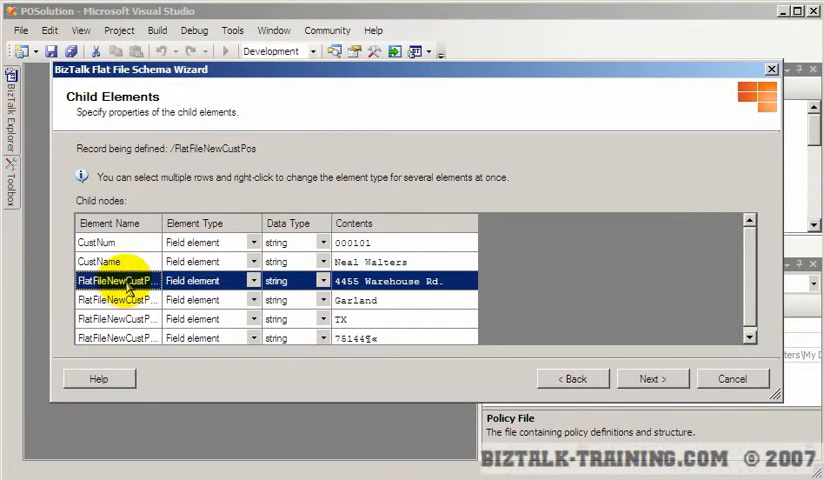
text(CustAddress)
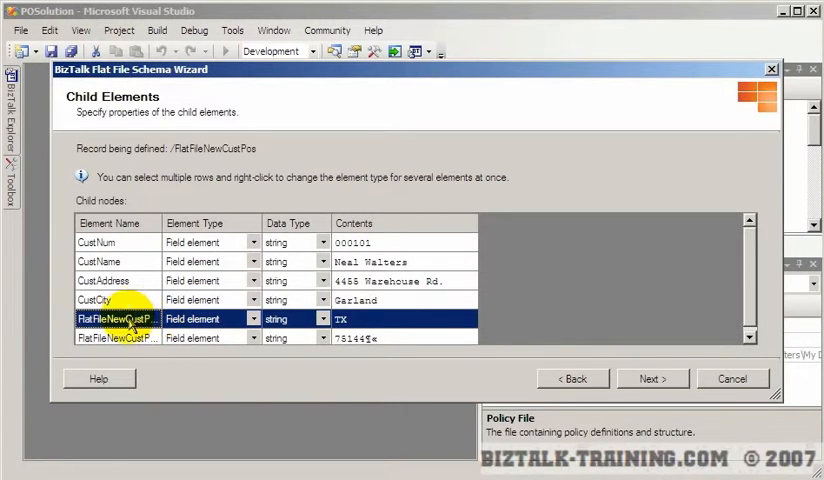
text(CustState)
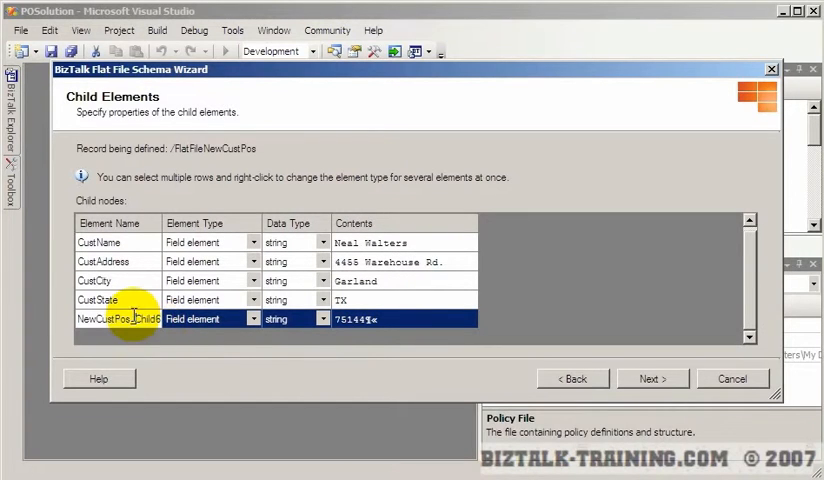
text(CustZip)
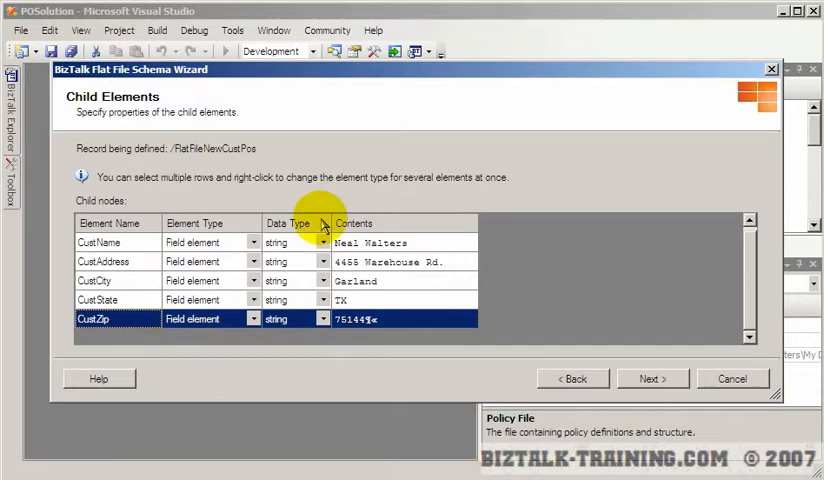
Keep CustAddress's data type as string and move on to the wizard summary.
click(100, 261)
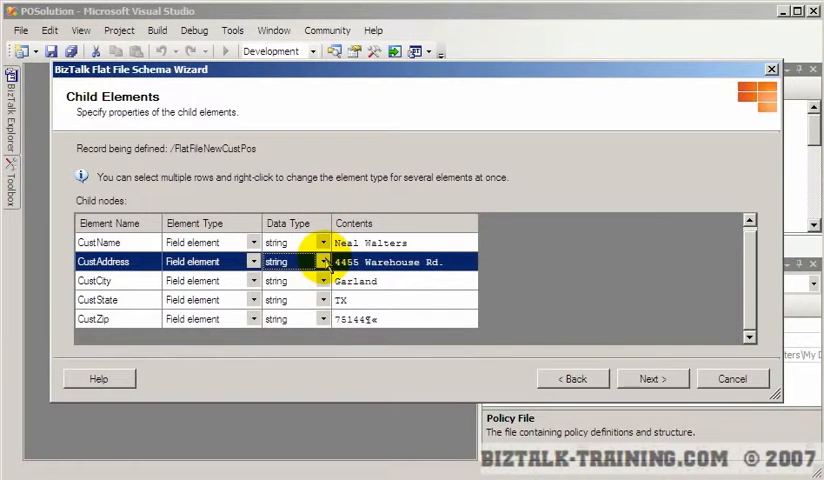
click(322, 261)
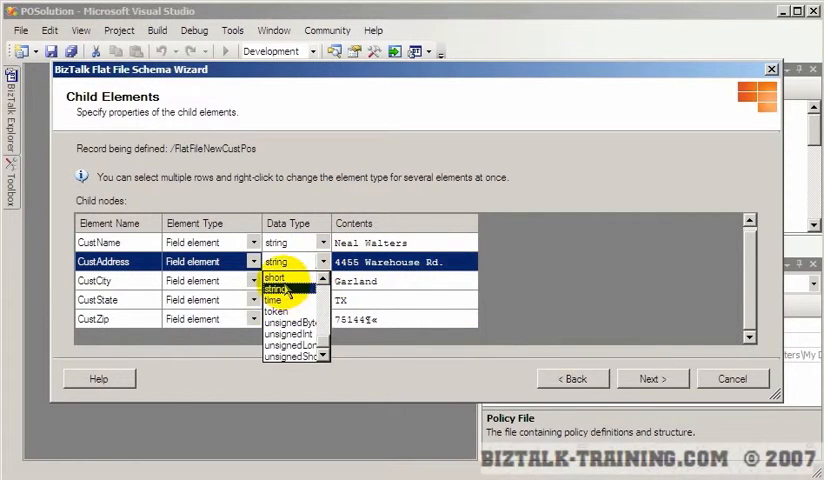
click(278, 289)
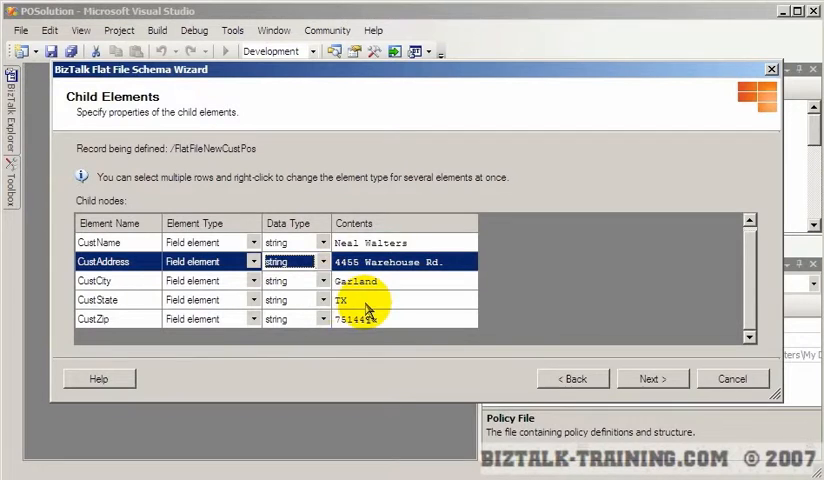
click(252, 242)
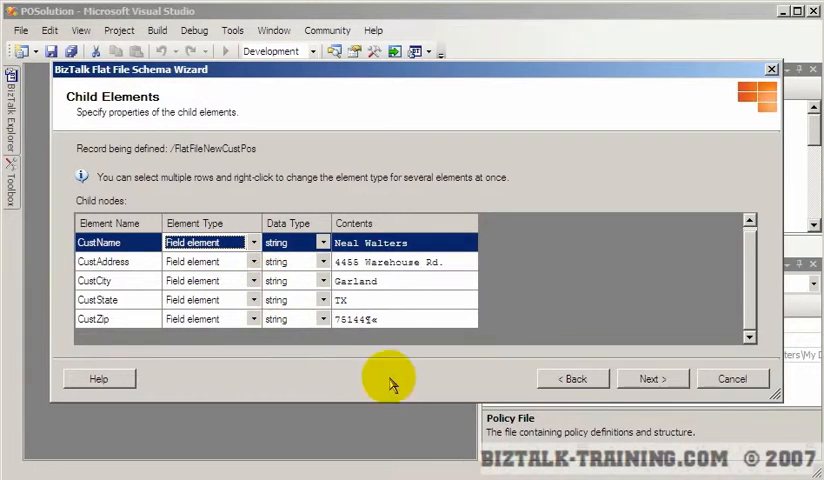
click(652, 378)
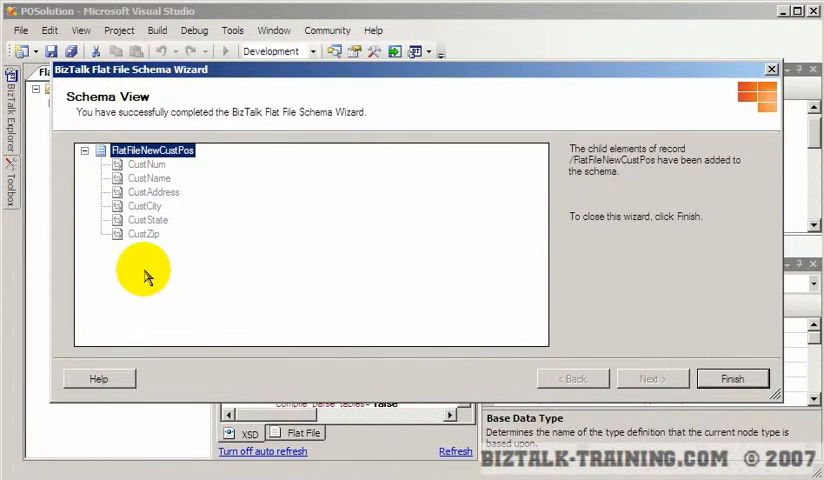
mouse_move(736, 377)
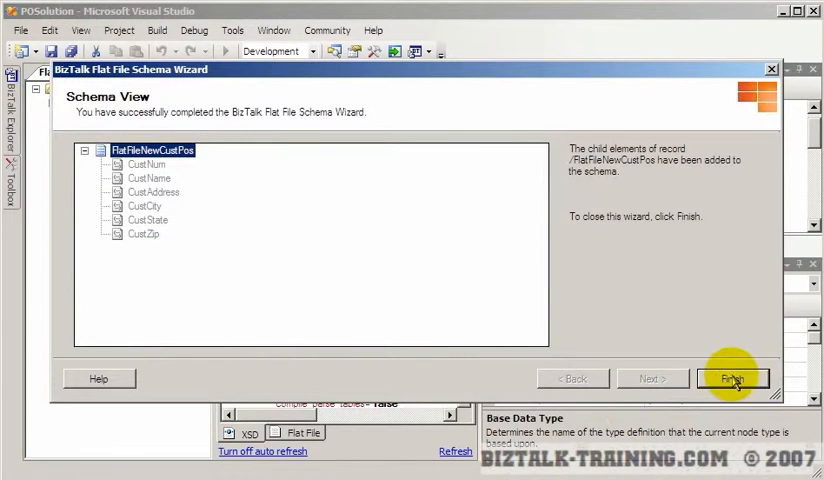
Finish the wizard and check the schema root's Standard setting is Flat File in Properties.
click(736, 377)
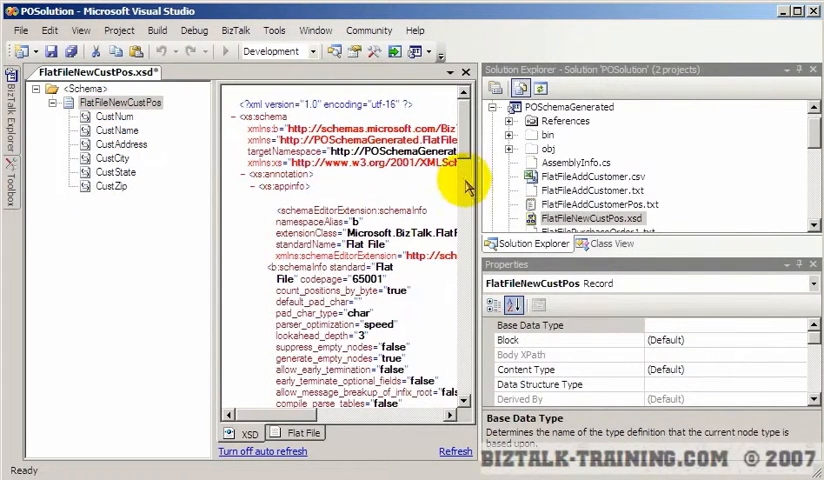
mouse_move(411, 192)
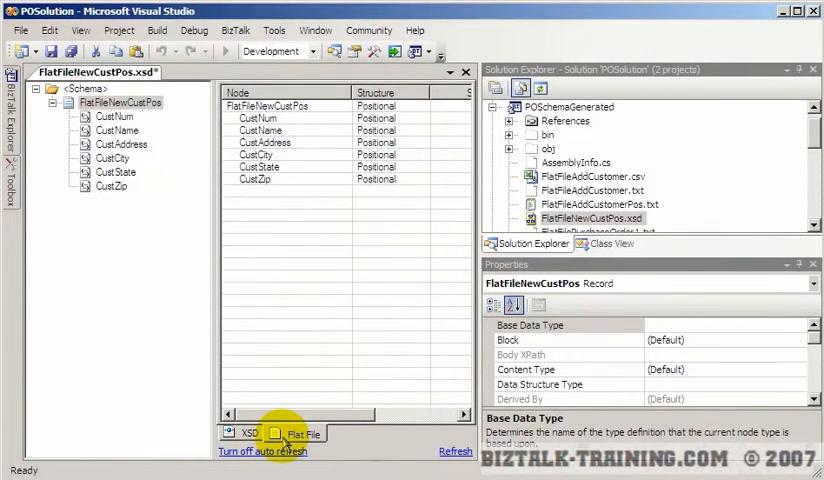
click(245, 434)
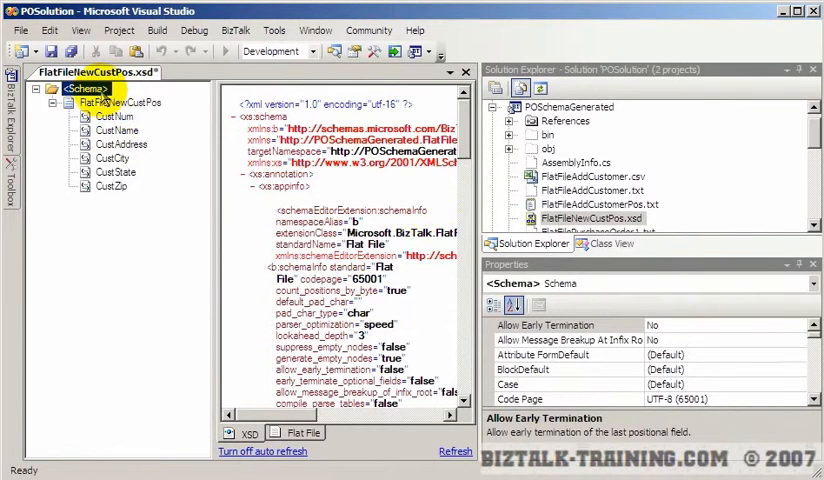
click(112, 101)
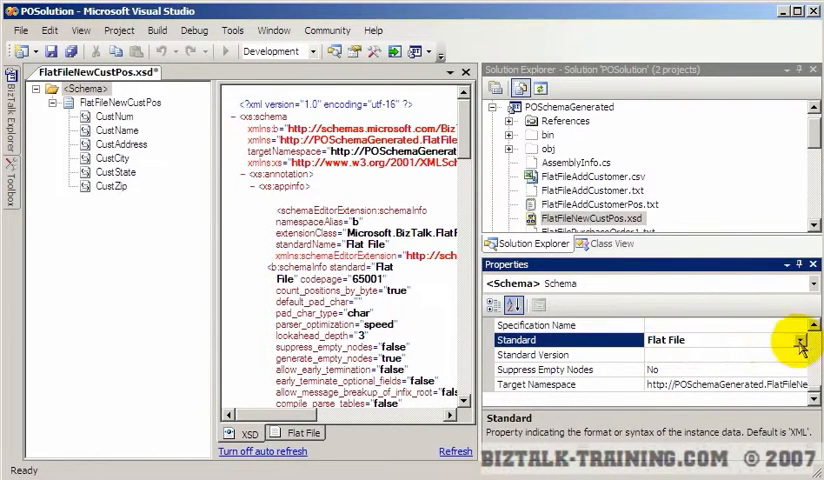
click(798, 340)
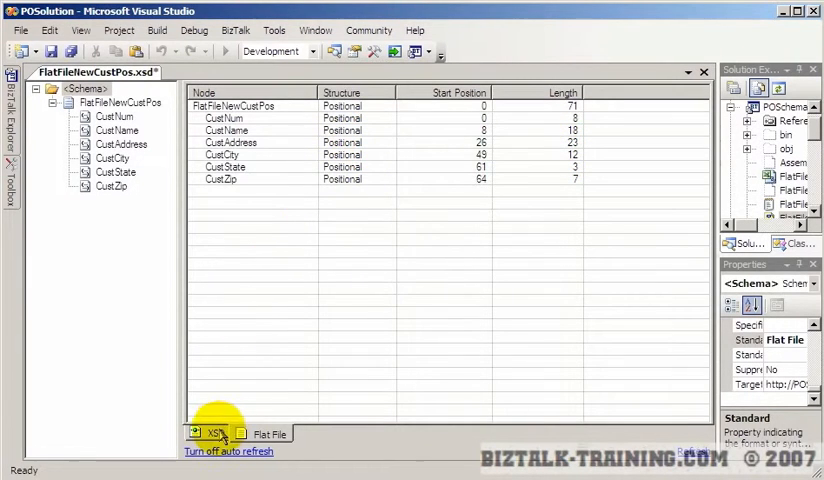
Review the generated XSD markup with each field's justification, offset, length and sequence annotations.
click(210, 433)
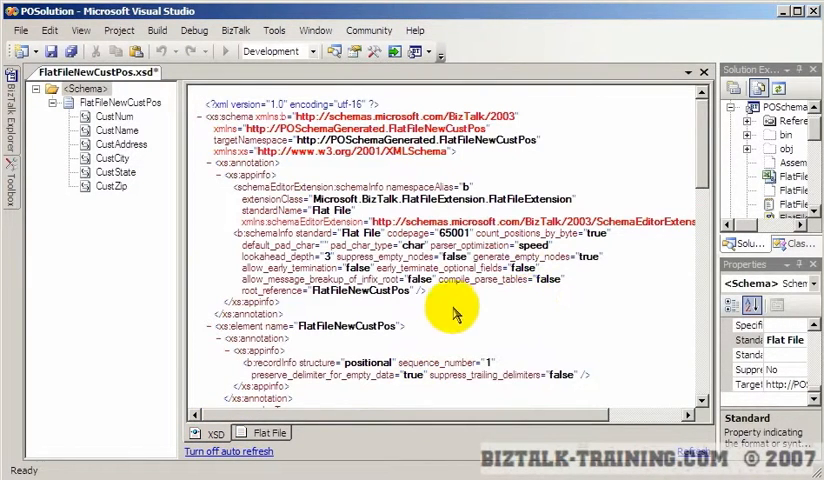
scroll(down, 3)
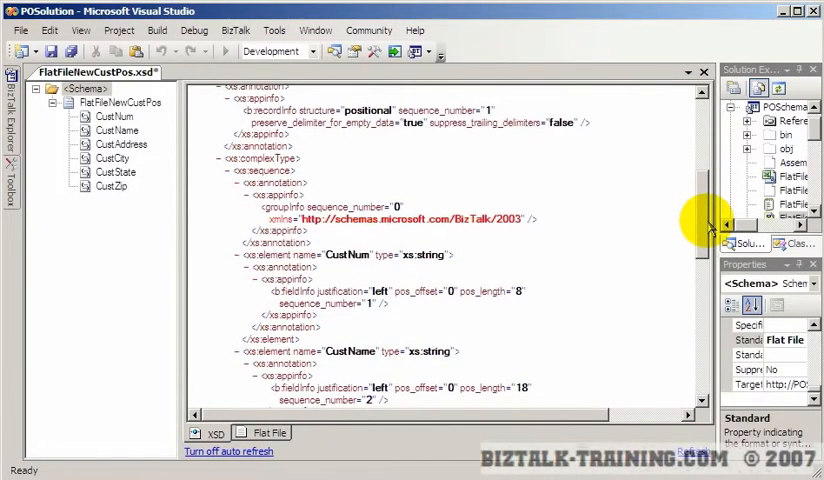
scroll(down, 3)
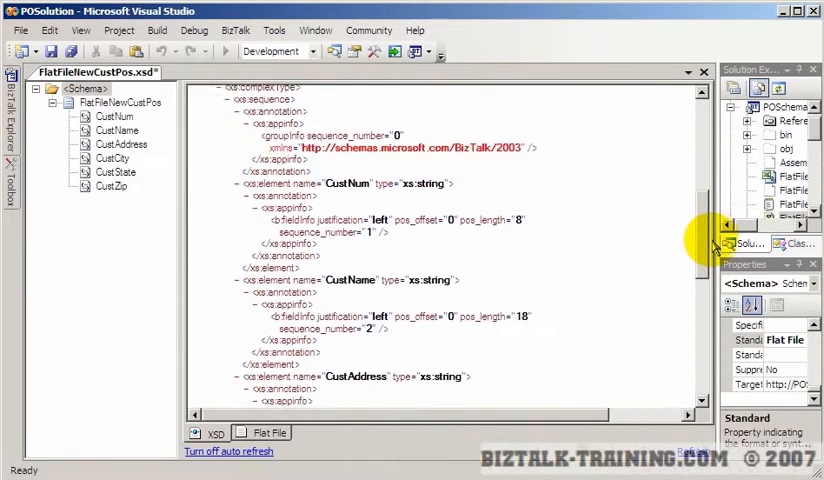
scroll(down, 3)
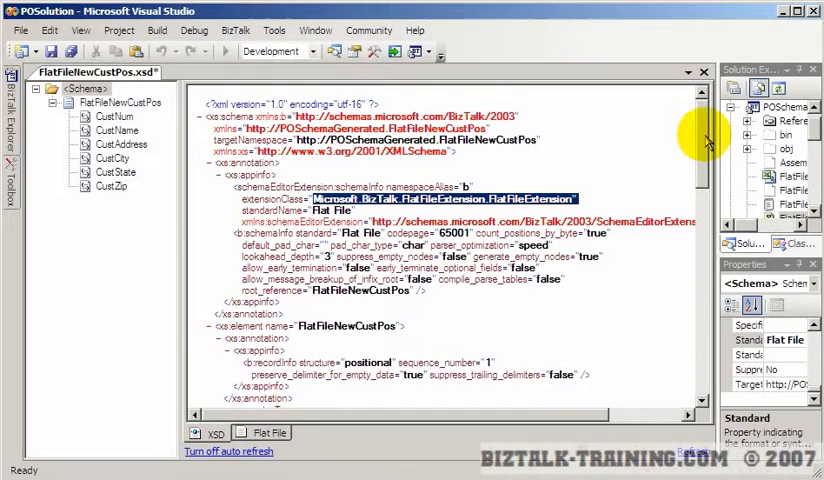
scroll(down, 3)
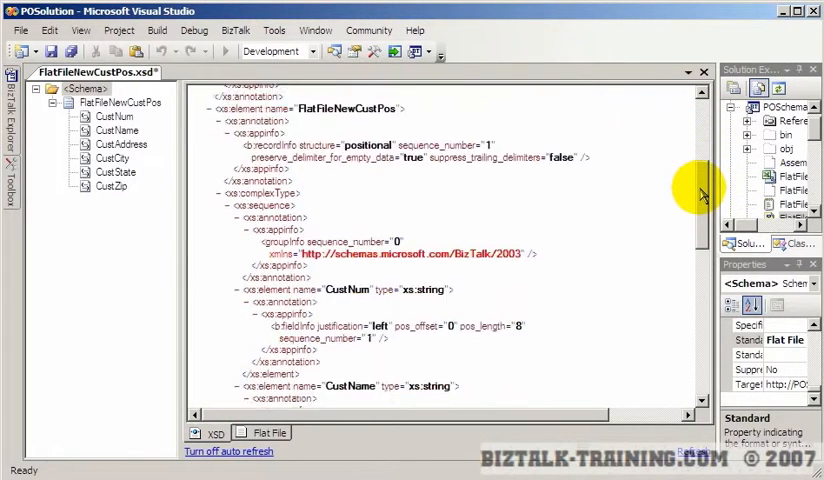
scroll(down, 3)
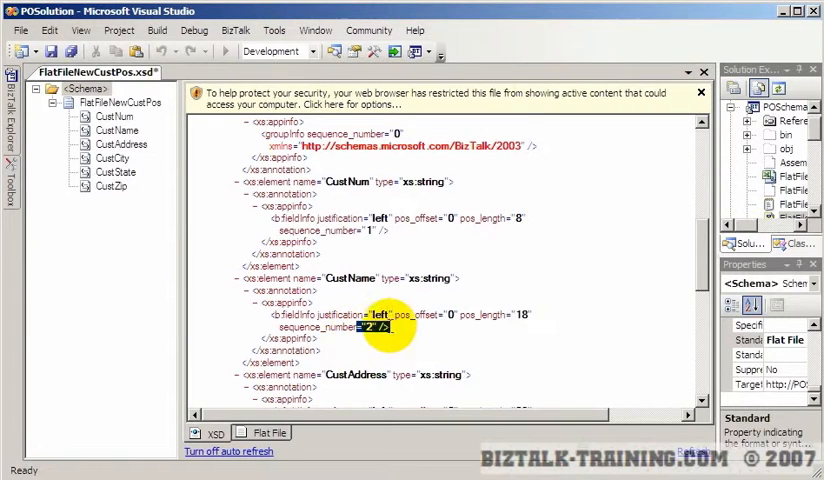
scroll(down, 3)
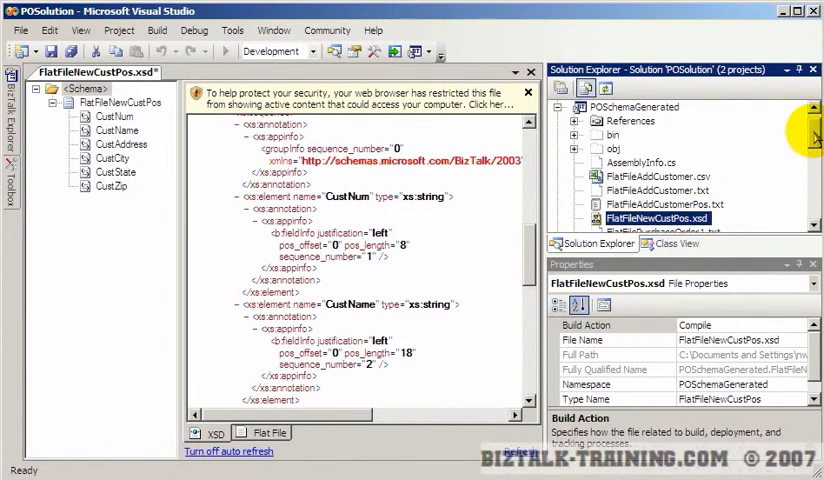
Set Validate Instance Input Type to Native in FlatFileNewCustPos.xsd's Property Pages.
right_click(668, 175)
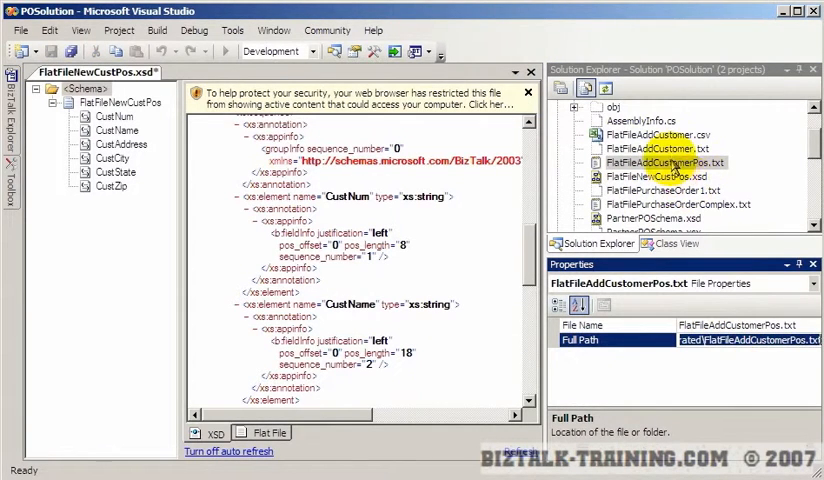
click(663, 163)
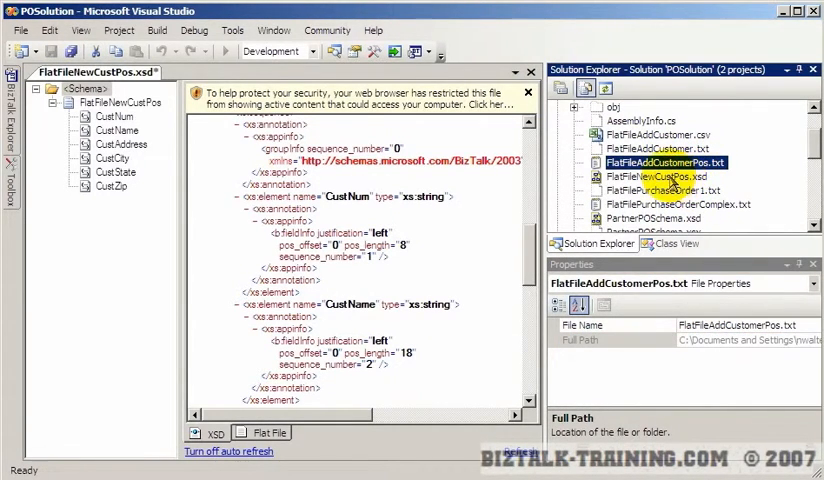
right_click(650, 177)
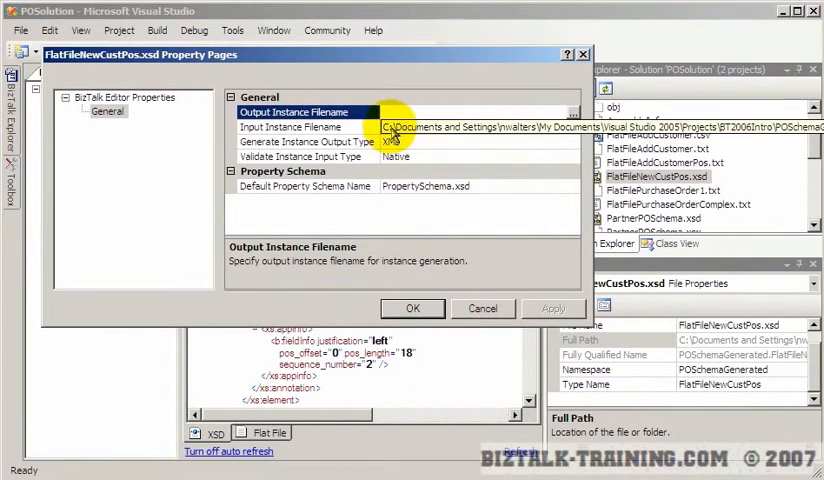
click(291, 127)
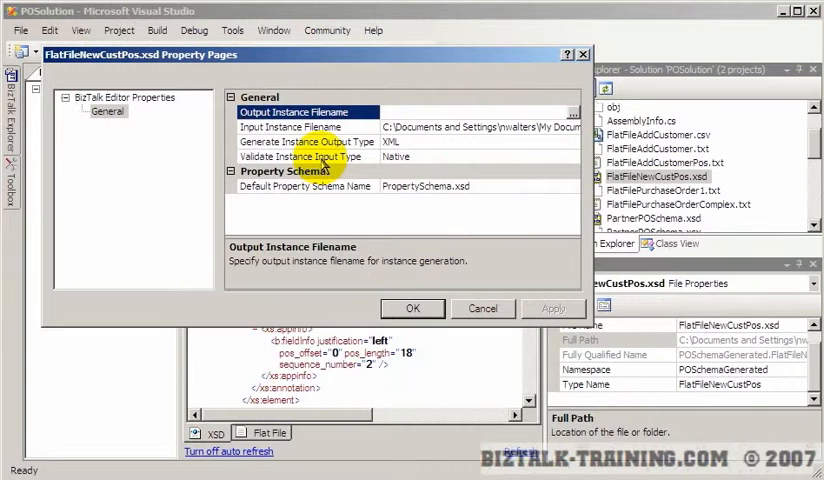
click(310, 156)
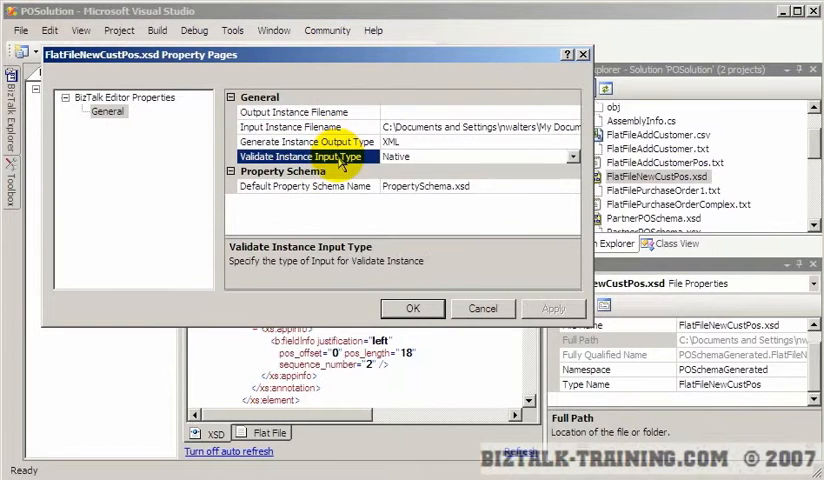
click(572, 156)
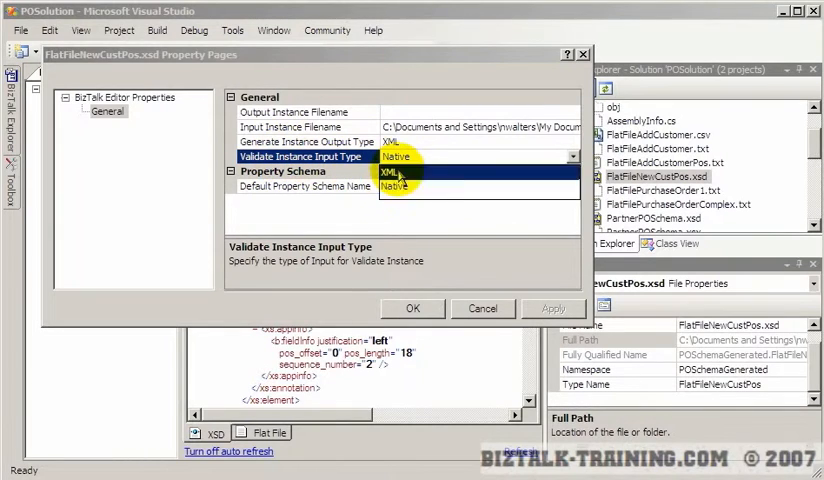
click(391, 172)
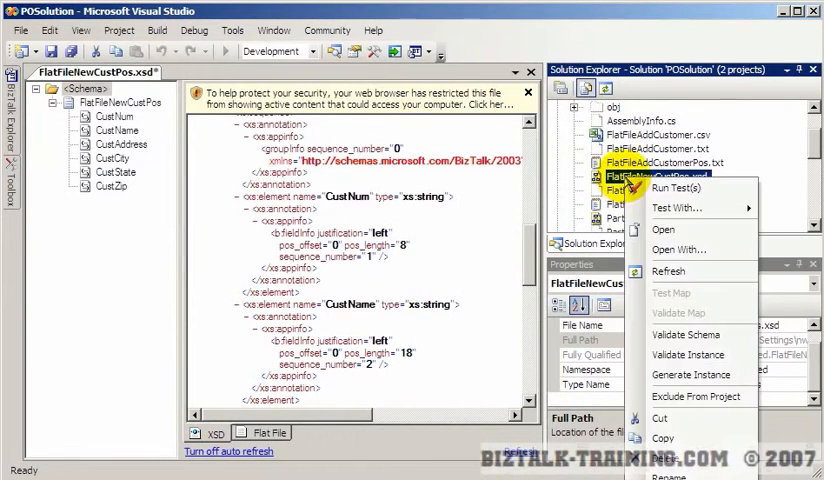
mouse_move(689, 355)
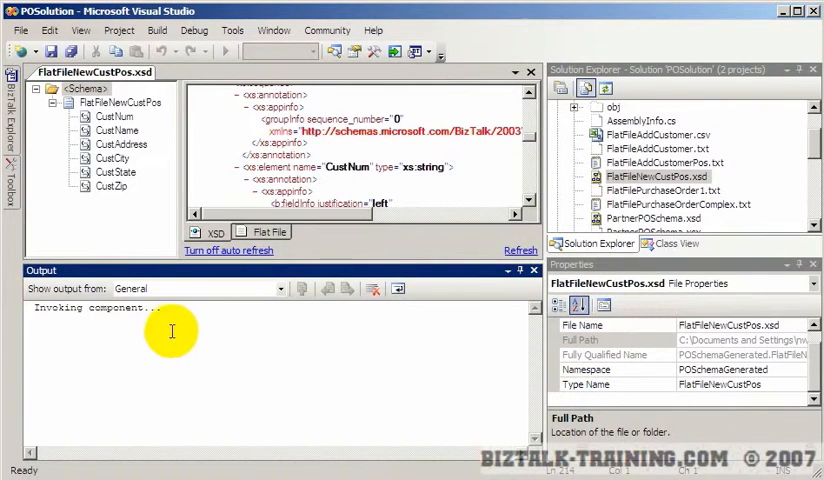
mouse_move(348, 468)
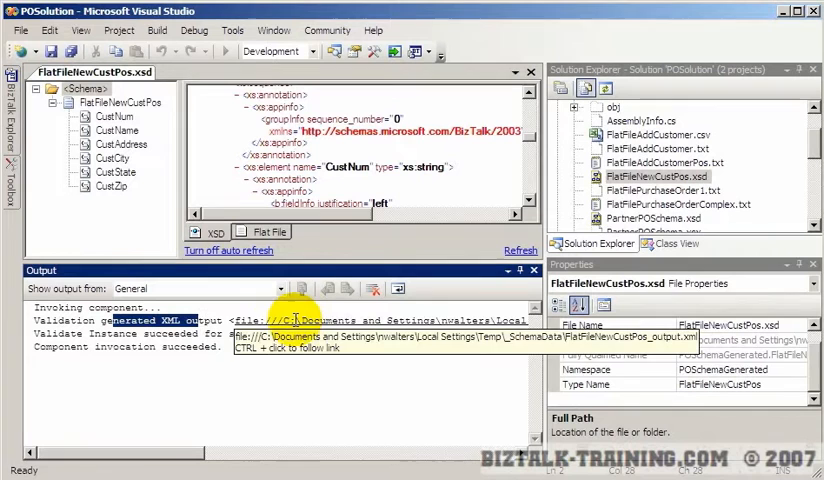
mouse_move(288, 320)
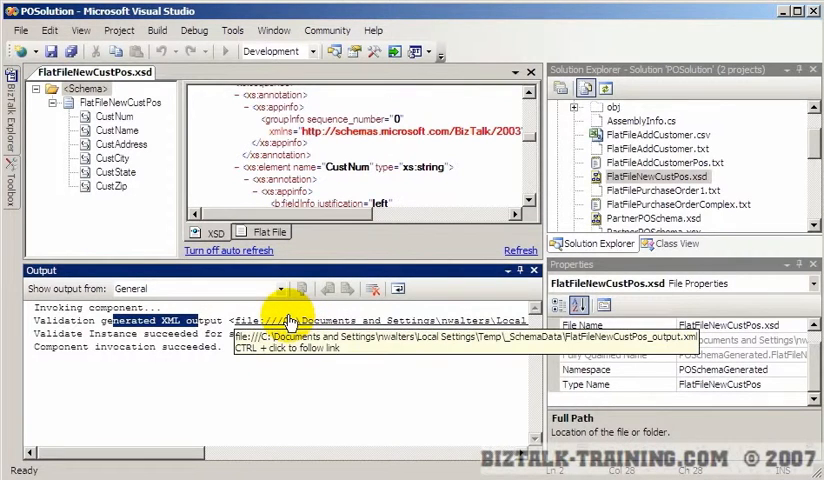
mouse_move(365, 318)
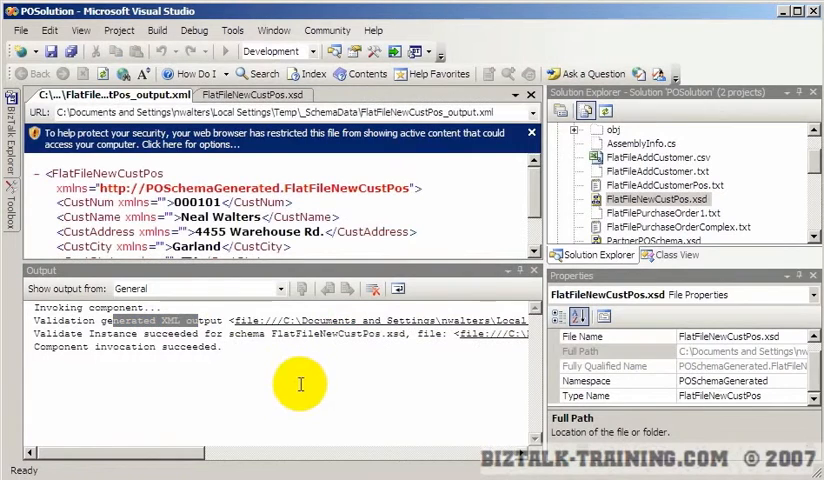
Scroll through the generated customer XML from validating the instance.
scroll(down, 3)
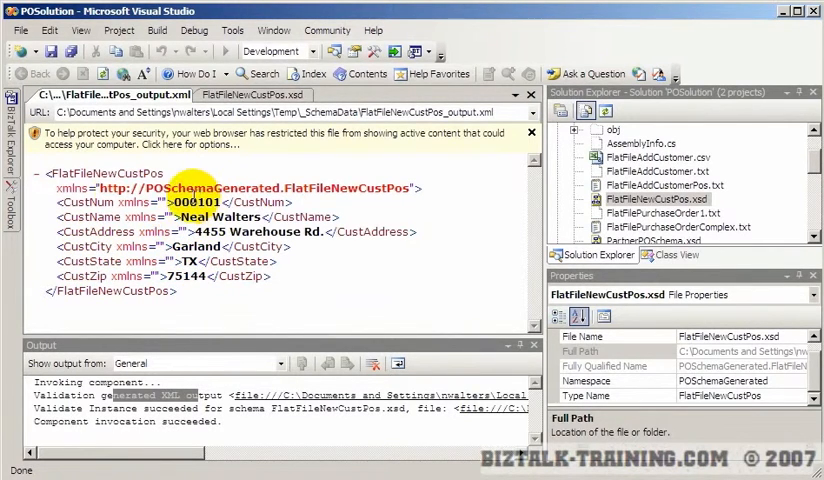
mouse_move(275, 292)
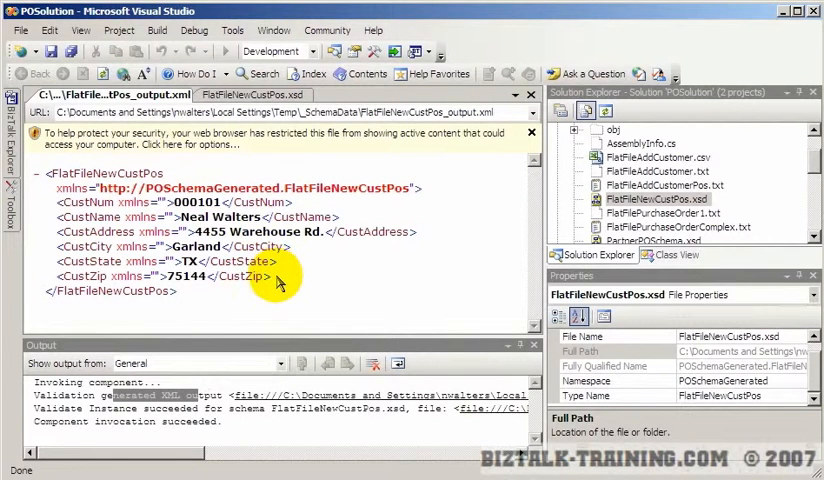
mouse_move(280, 287)
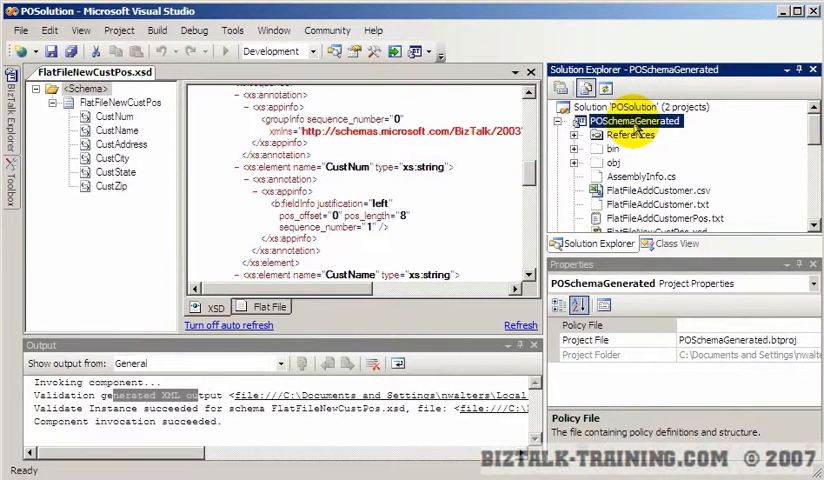
Add a Receive Pipeline item named FlatFileAddCustRcvPipe.btp to the POSchemaGenerated project.
right_click(620, 121)
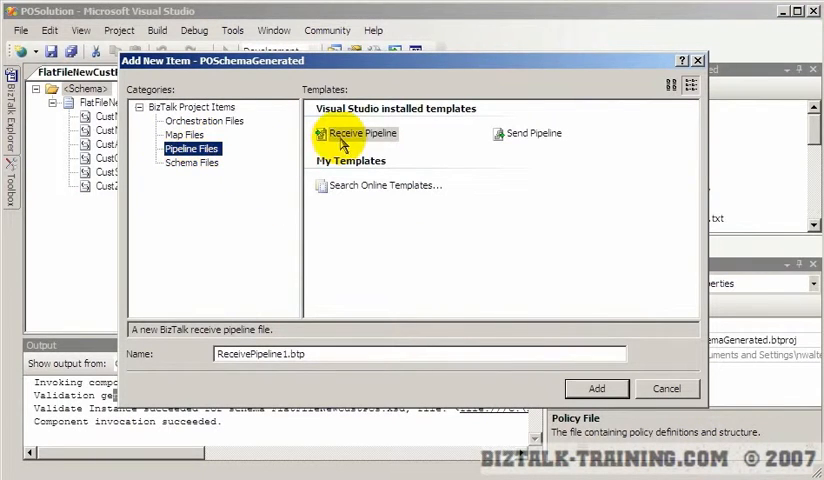
click(528, 133)
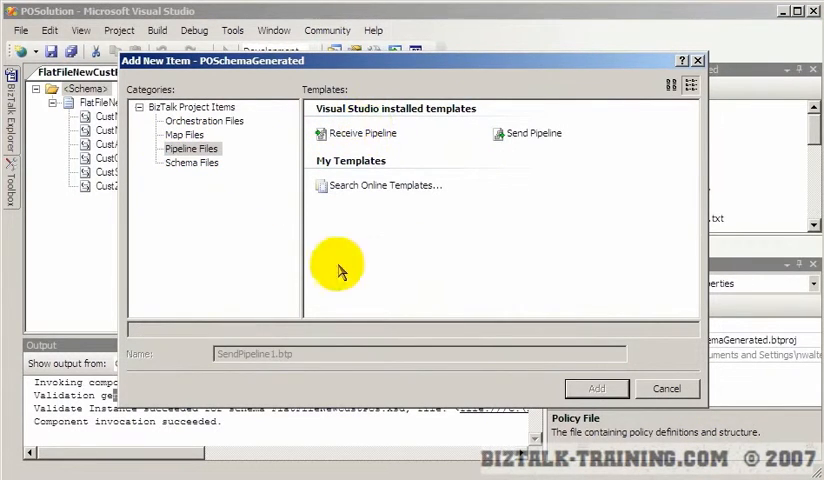
click(364, 133)
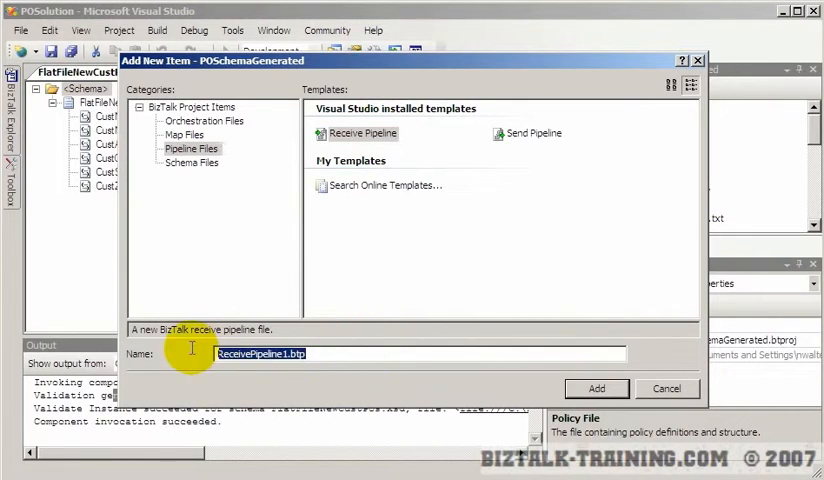
text(\5\Projects\BT2006Intro\POSchemaGenerated\POSchemaGenerated\FlatFileAddCustomerPos.txt)
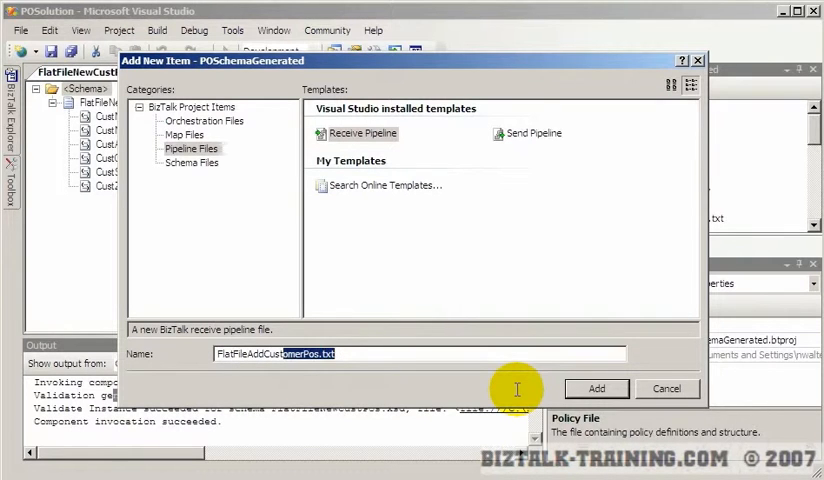
text(FlatFileAddCustRcvPip)
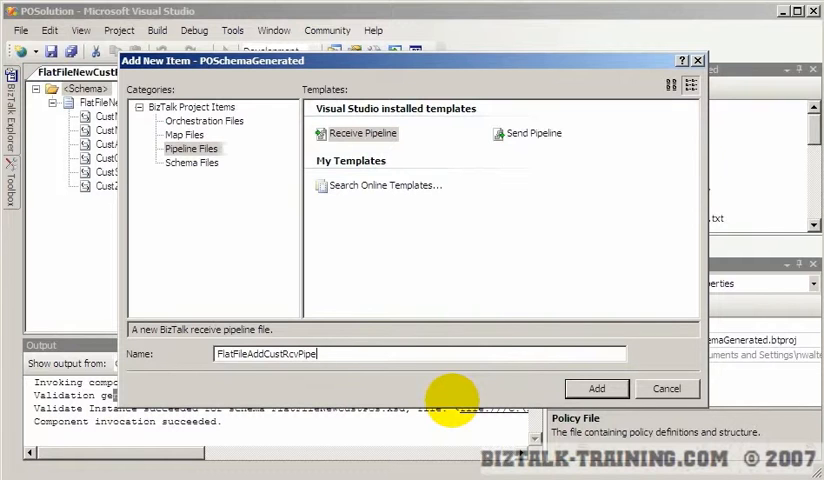
text(.)
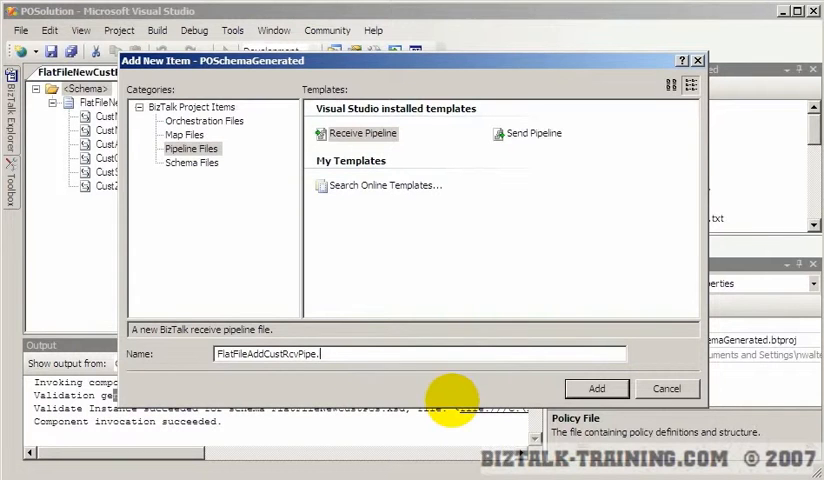
click(596, 388)
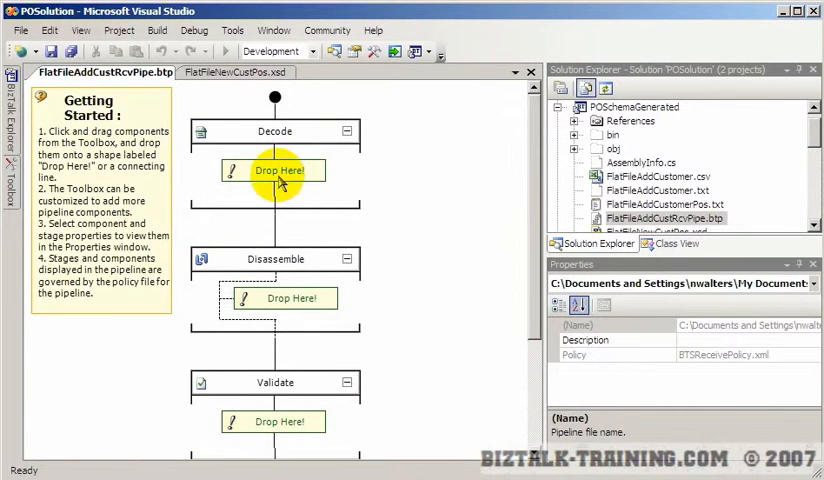
Show the Toolbox pipeline components and drag an AS2 decoder into the receive pipeline's Decode stage.
click(275, 259)
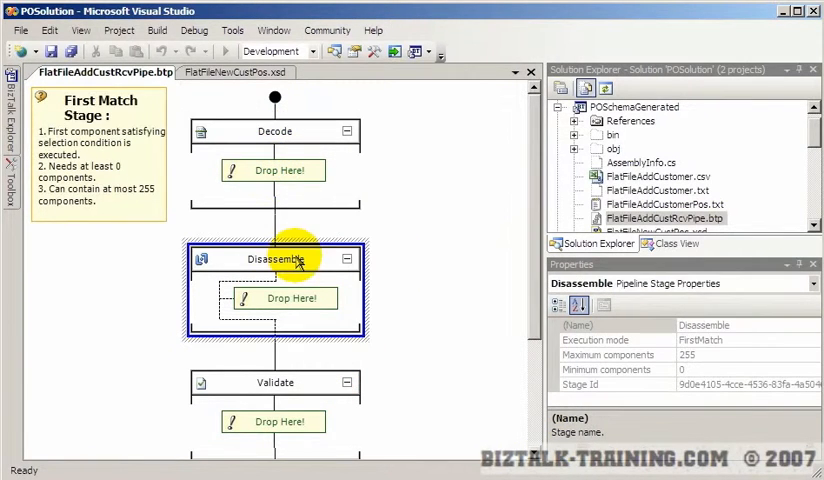
click(275, 131)
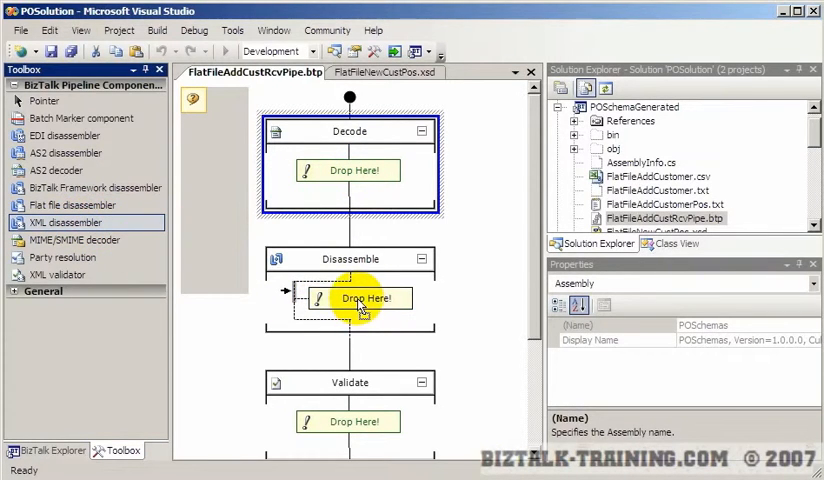
drag(66, 222, 363, 298)
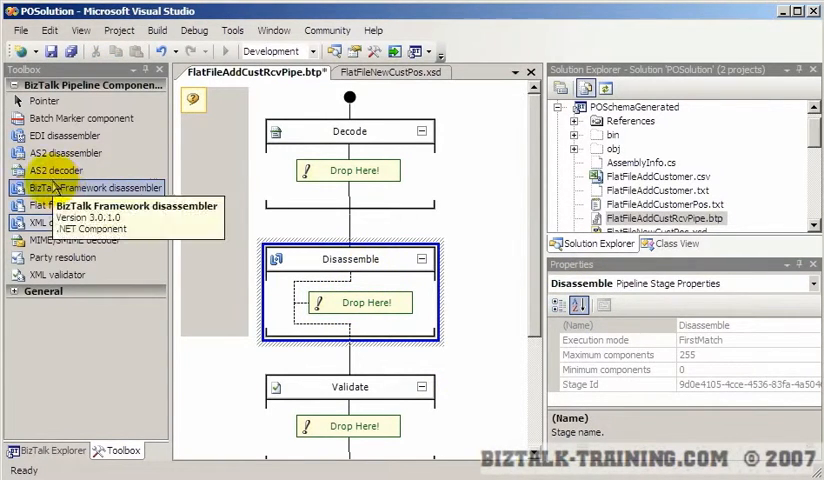
mouse_move(76, 240)
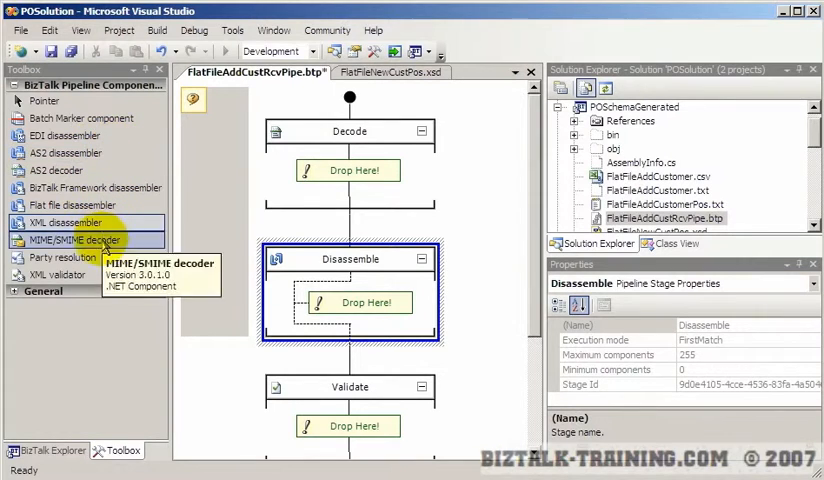
mouse_move(56, 170)
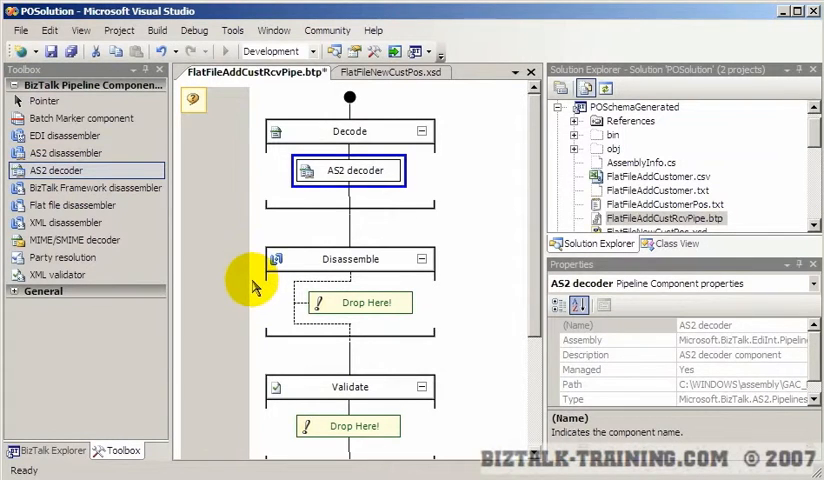
mouse_move(355, 197)
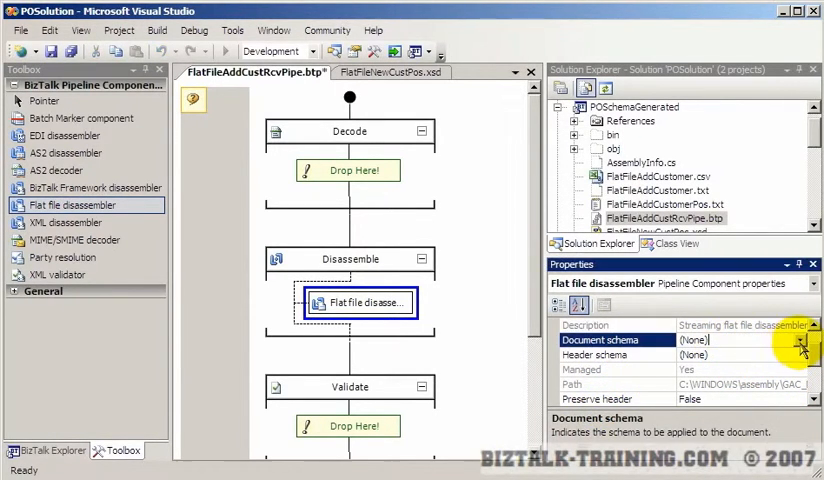
Set the Flat file disassembler's document schema to FlatFileNewCustPos and review the Validate and ResolveParty stages.
click(801, 349)
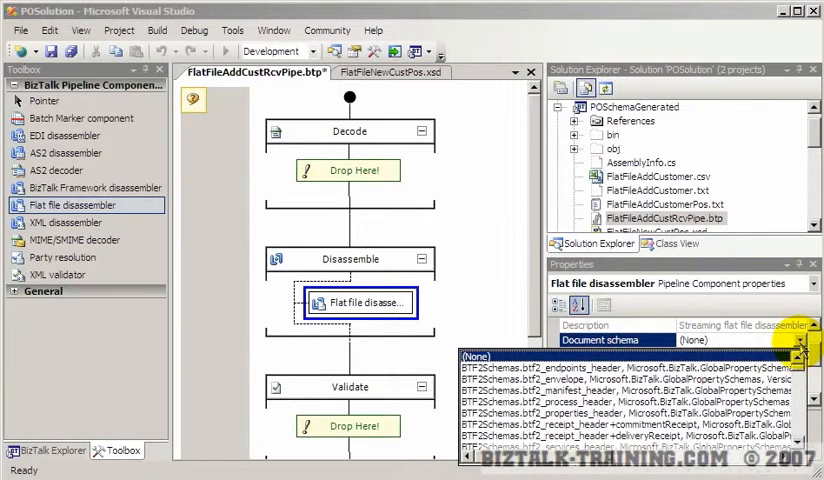
scroll(down, 3)
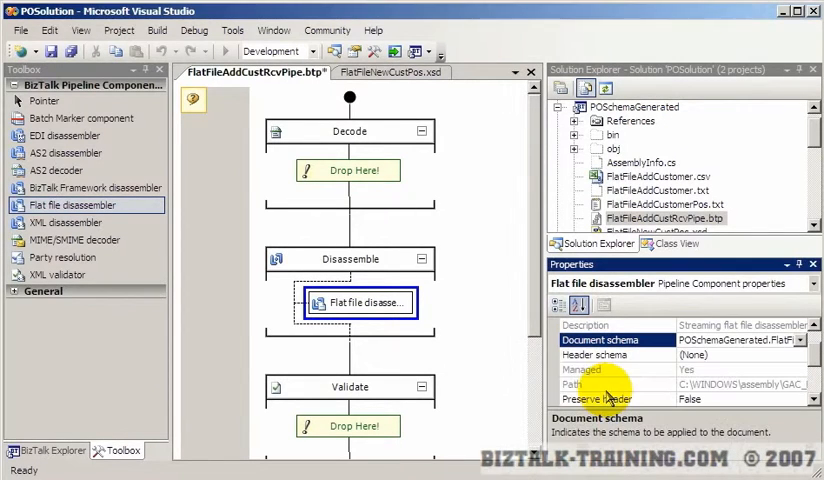
mouse_move(452, 232)
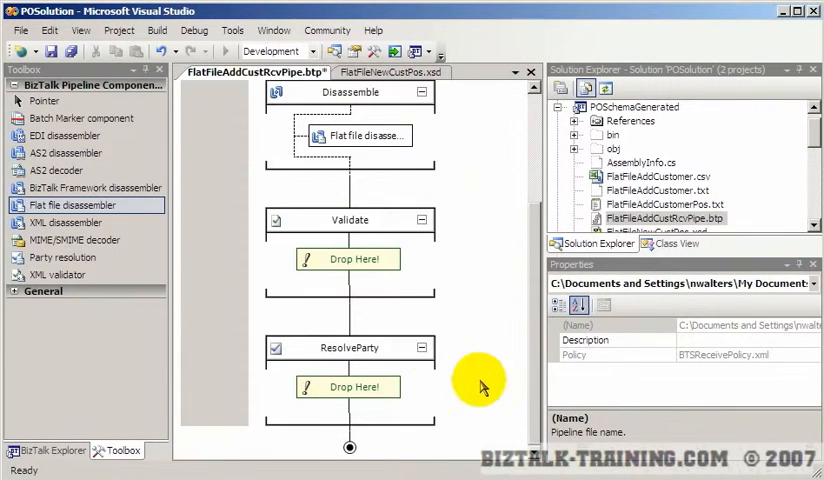
click(349, 259)
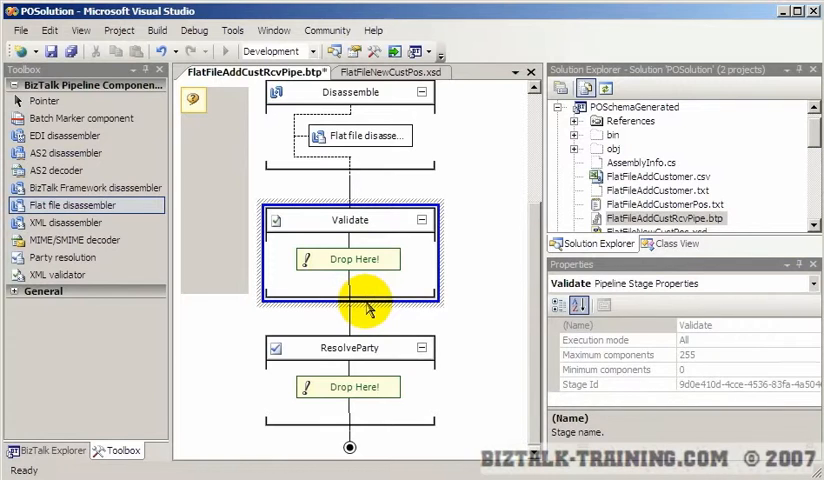
click(349, 347)
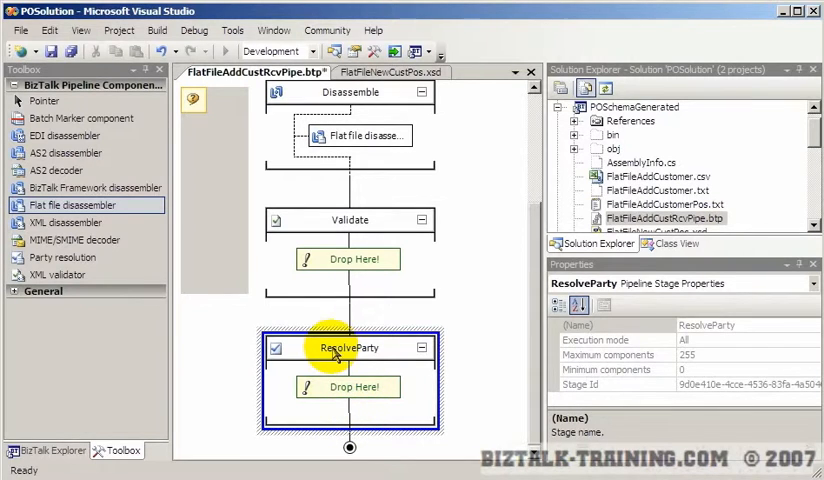
mouse_move(455, 380)
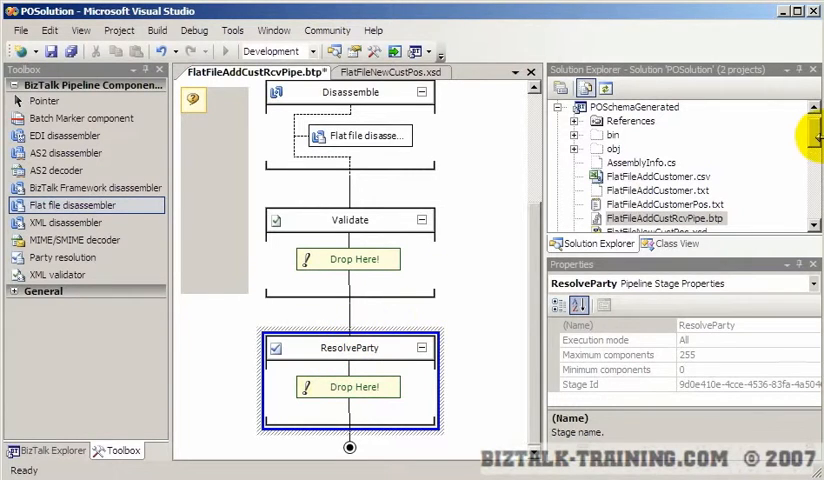
click(638, 120)
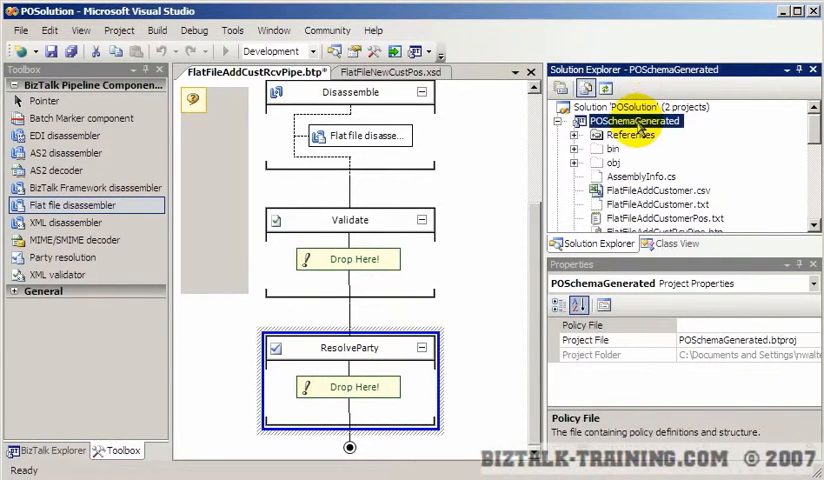
Rebuild POSchemaGenerated from its context menu, then deploy the POSolution solution.
right_click(635, 121)
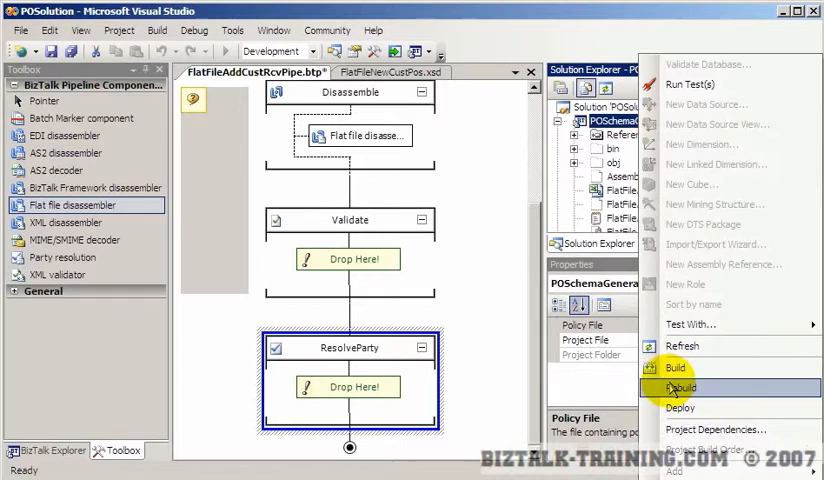
click(684, 388)
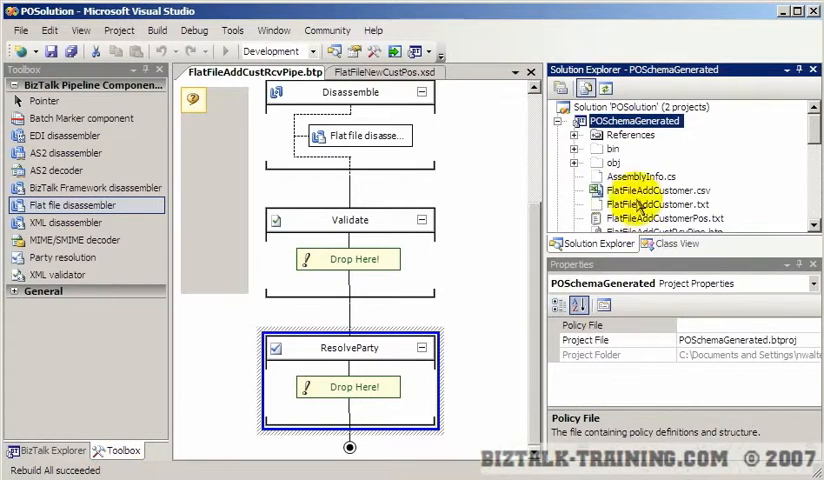
right_click(636, 121)
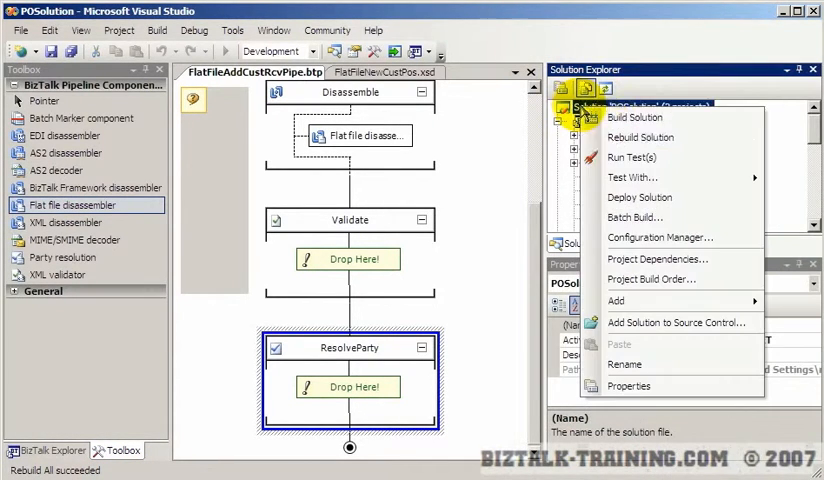
click(639, 197)
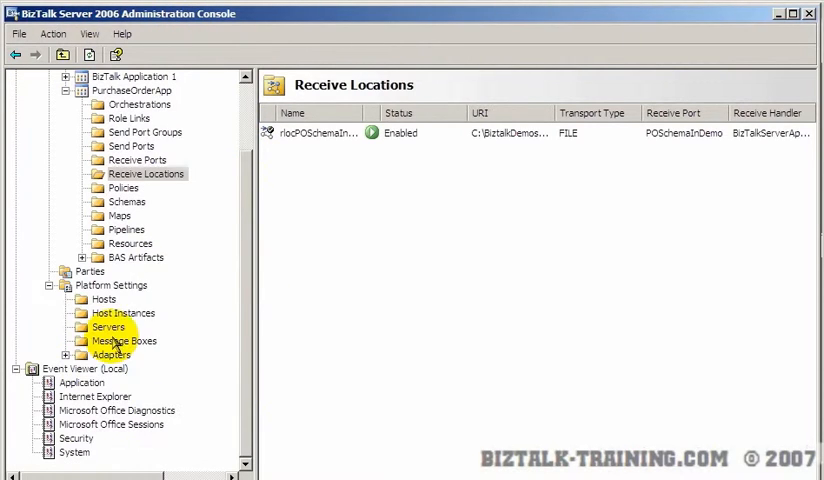
Restart the BizTalkServerApplication host instance from Host Instances.
click(124, 312)
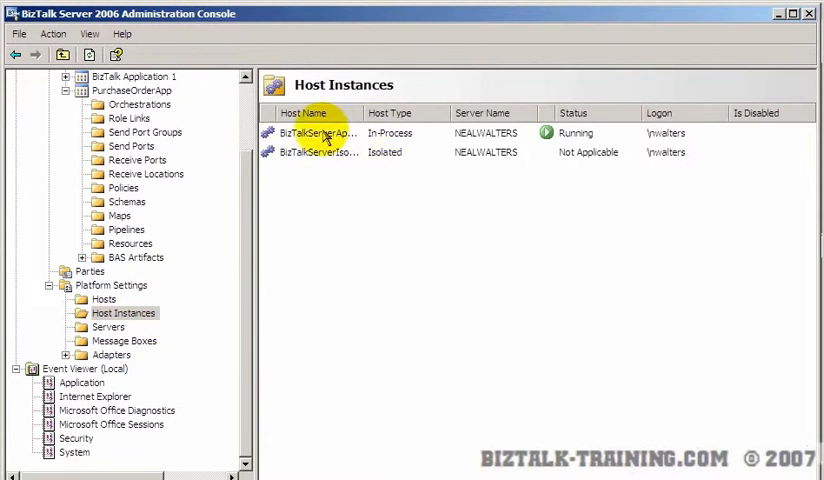
right_click(320, 132)
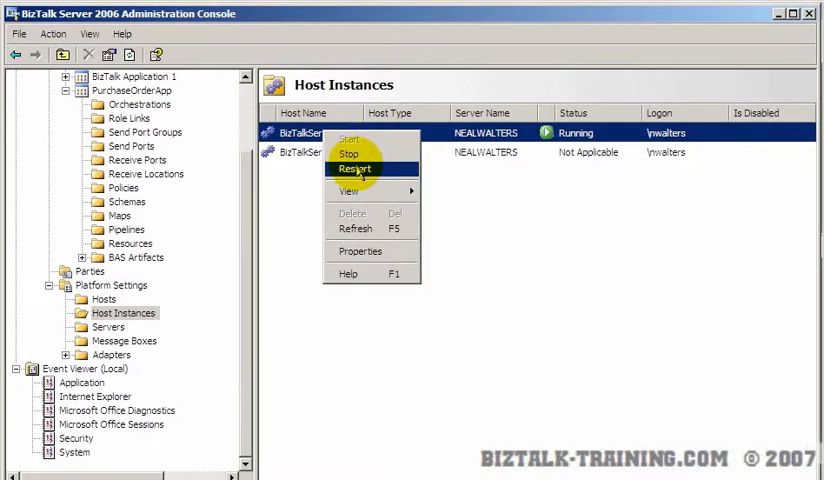
click(354, 168)
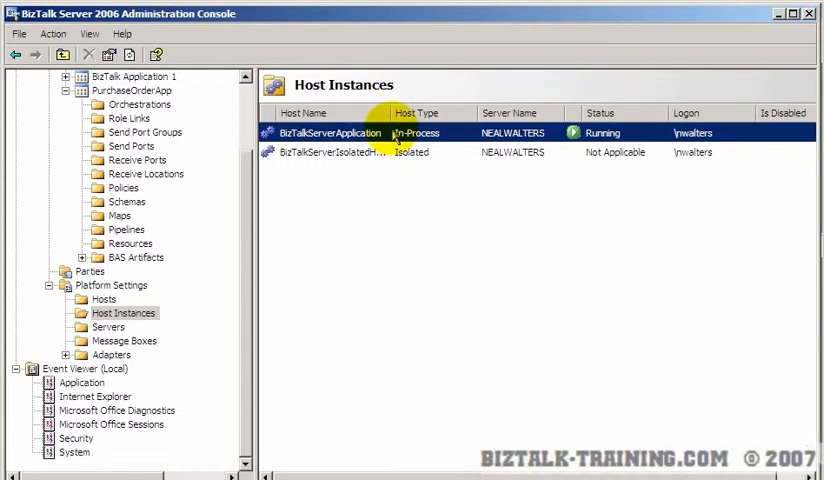
mouse_move(218, 169)
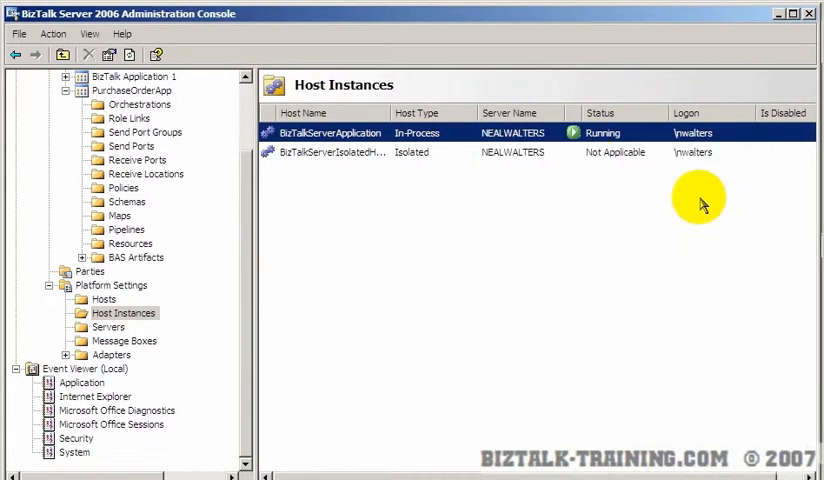
Check the BizTalkServerIsolatedHost instance, then expand the PurchaseOrderApp application.
right_click(328, 132)
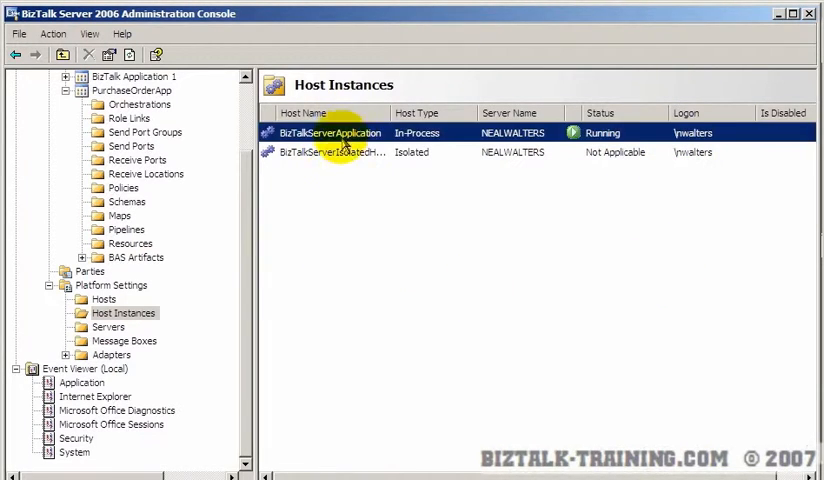
click(330, 151)
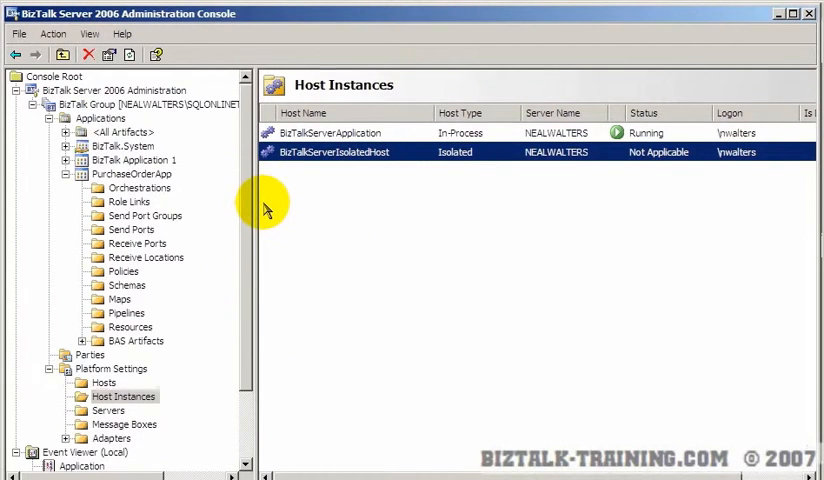
right_click(133, 173)
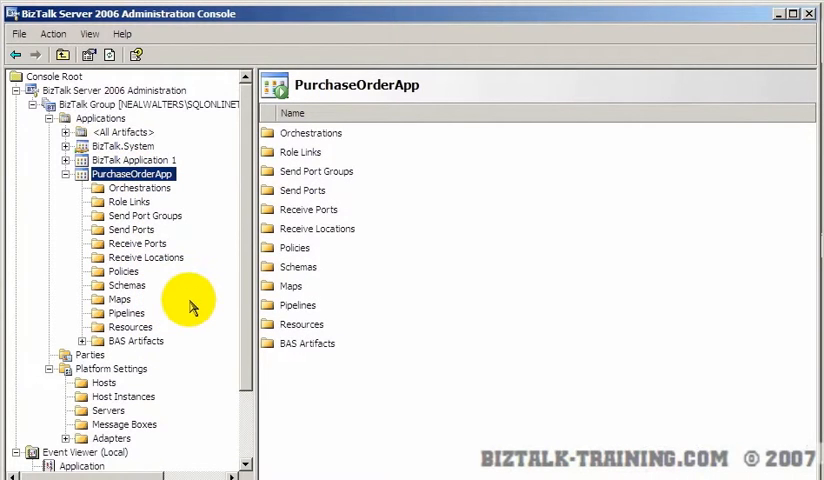
Create a new one-way receive port and start naming it rcvNewCustFlatFilePos.
click(137, 243)
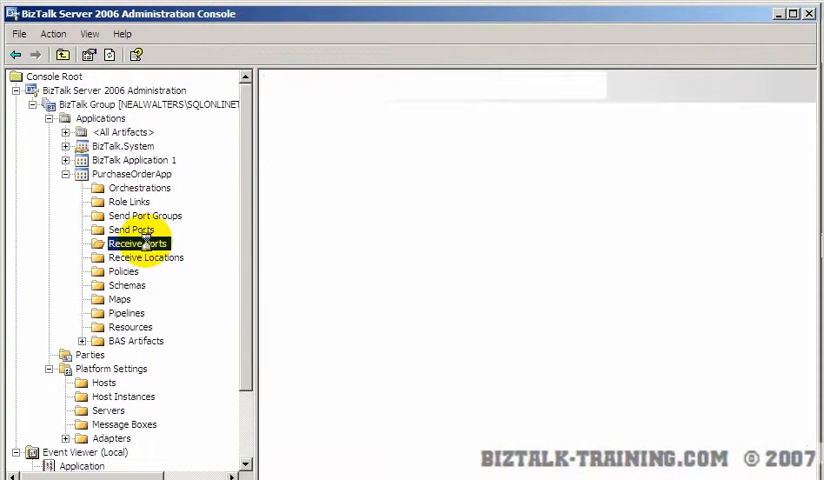
right_click(128, 243)
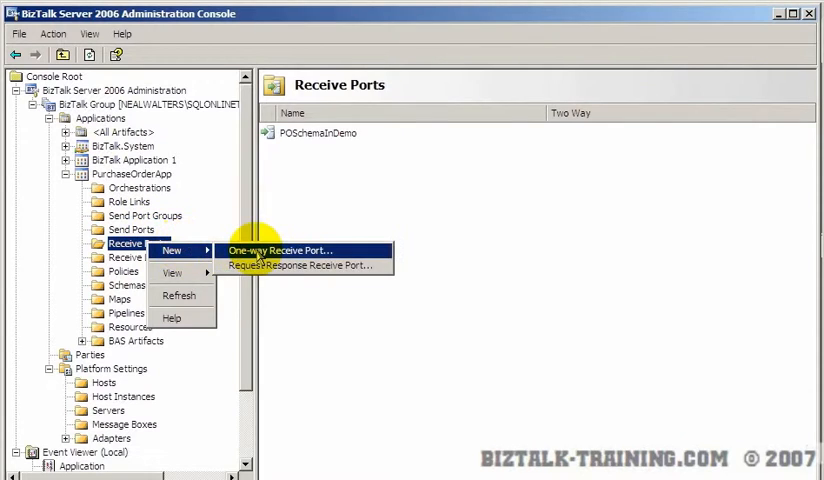
click(282, 250)
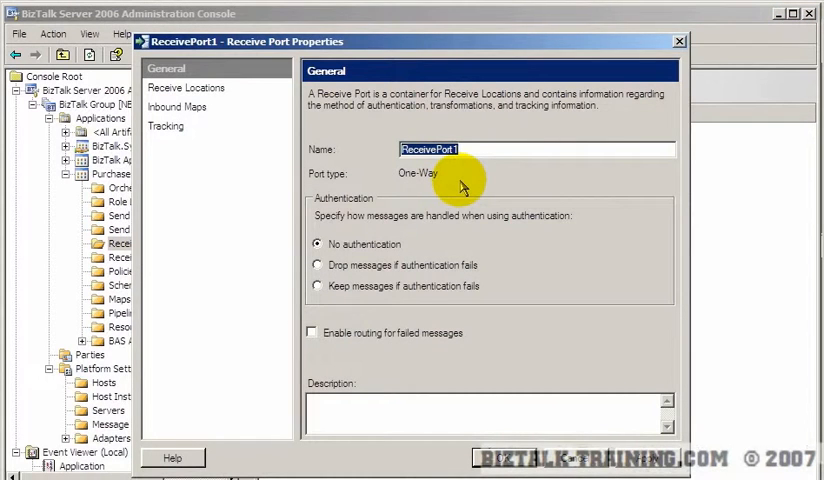
text(rcvNewCustFlatFilePos)
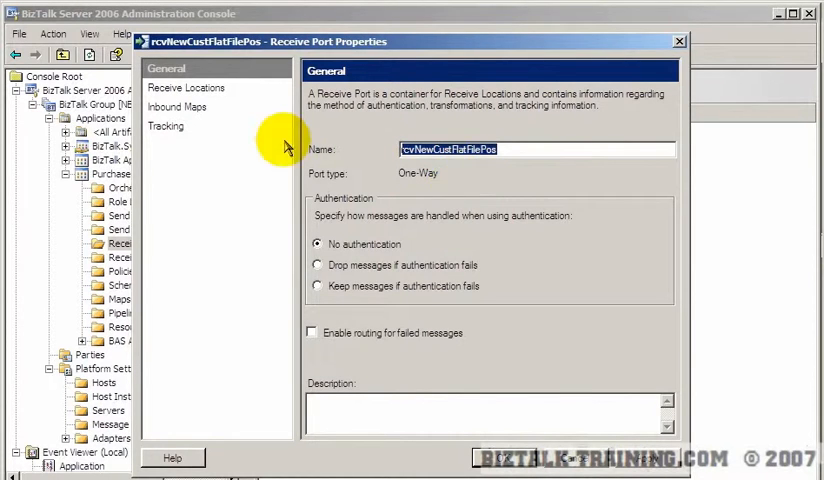
Review the port's tracking options and add a new receive location to it.
click(166, 126)
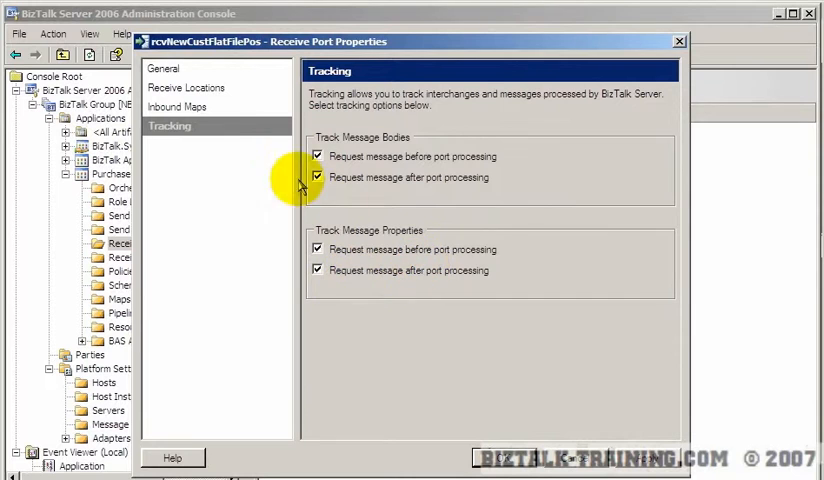
click(194, 87)
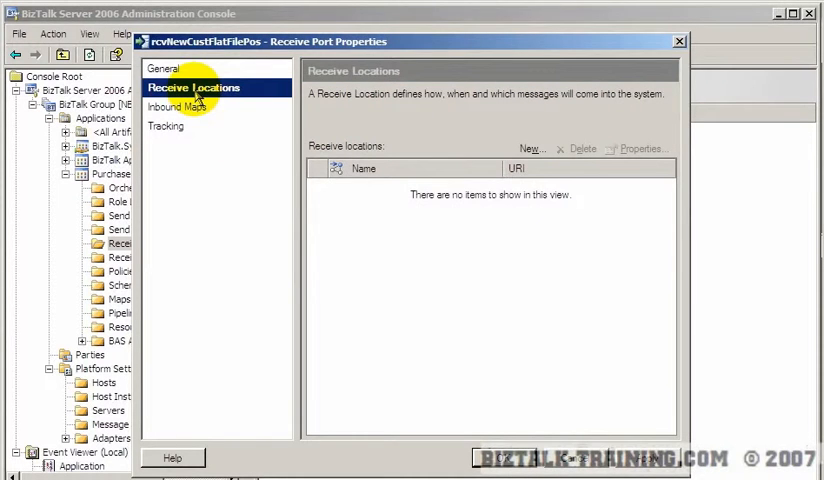
click(528, 144)
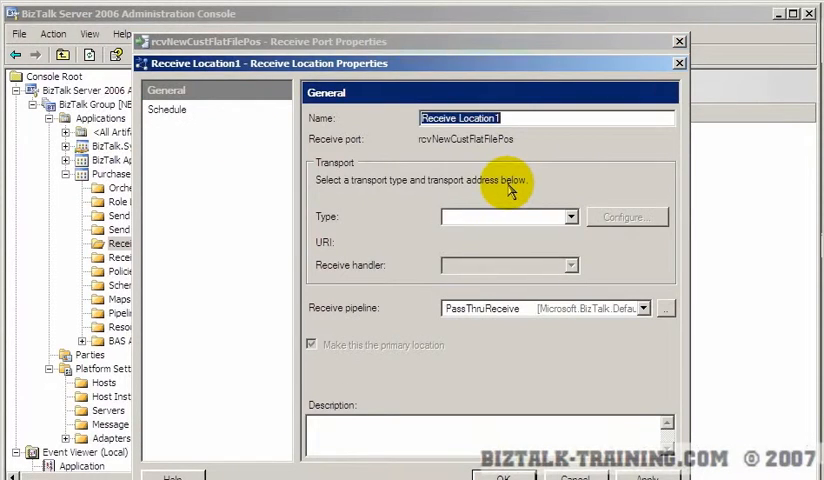
Name the location rlocNewCustFlatFilePos with FILE transport on NewCustFileIn, trying masks *.dat, *.pos, *.txt.
text(rcvNewCustFlatFilePos)
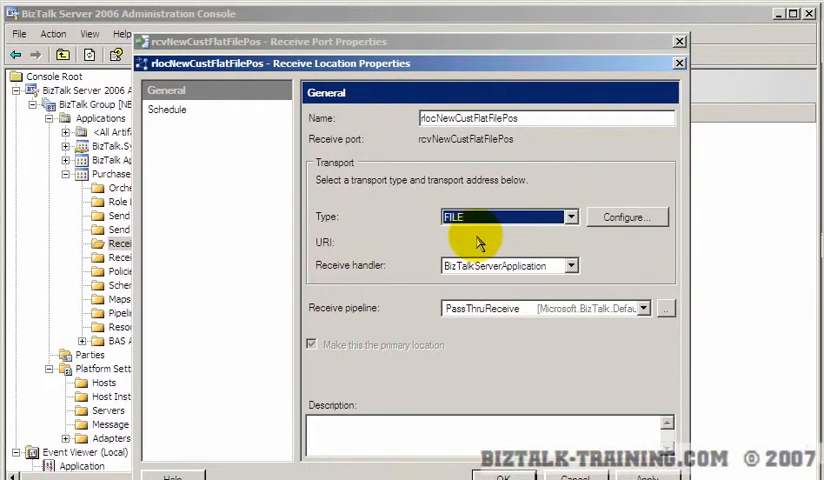
click(625, 217)
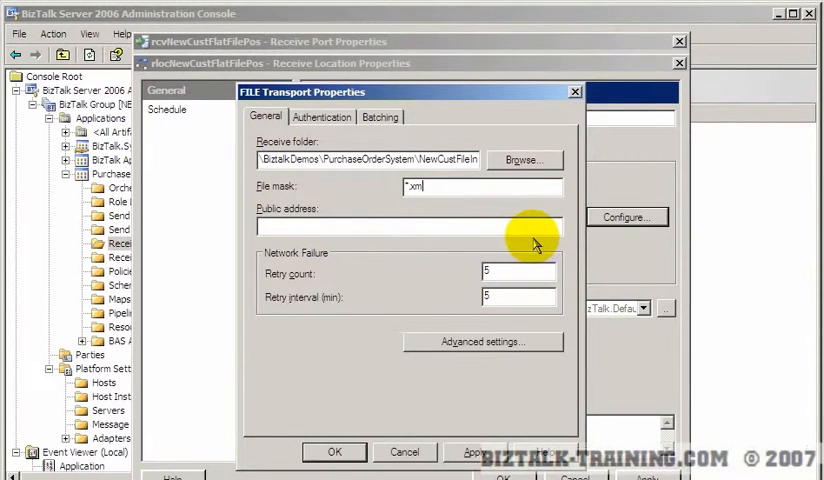
text(*.dat)
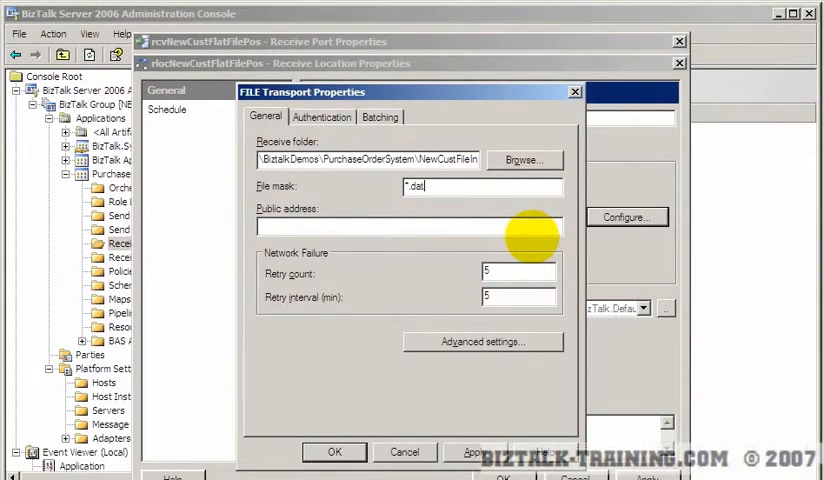
text(*.pos)
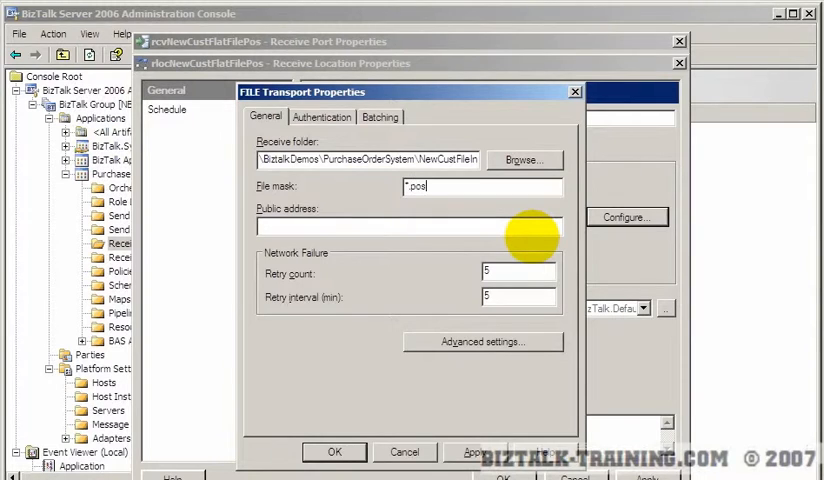
text(*.txt)
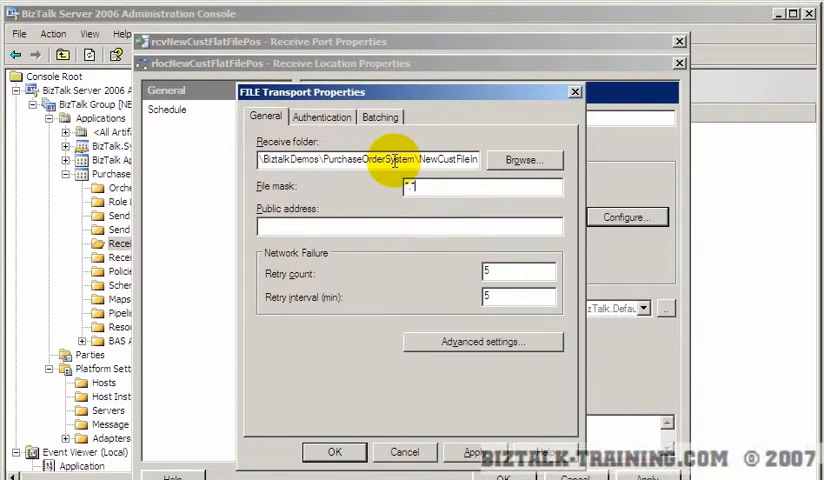
mouse_move(400, 440)
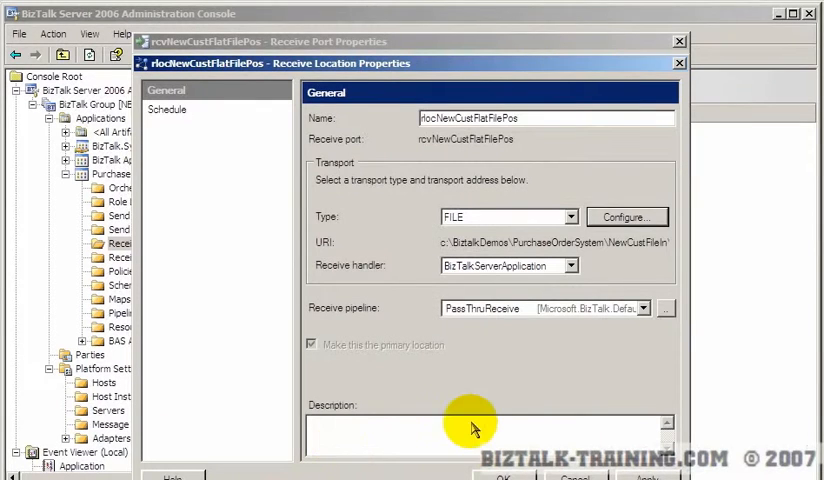
Choose FlatFileAddCustRcvPipe as the location's receive pipeline and confirm the location and port dialogs.
click(657, 307)
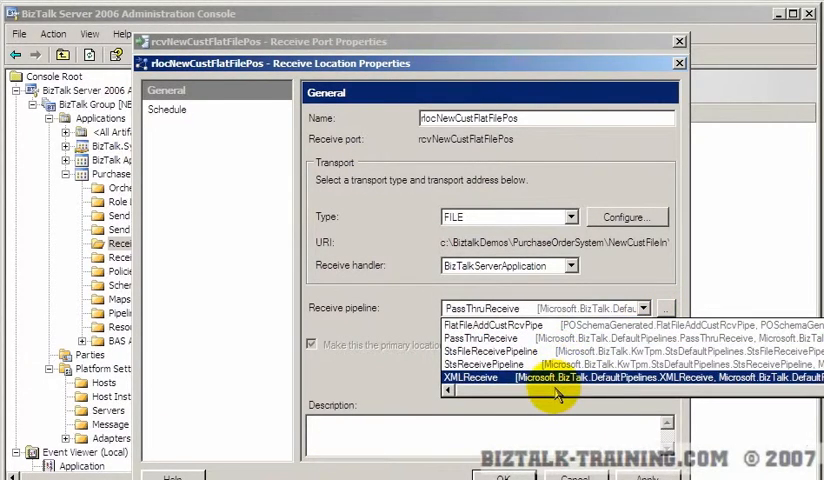
click(500, 323)
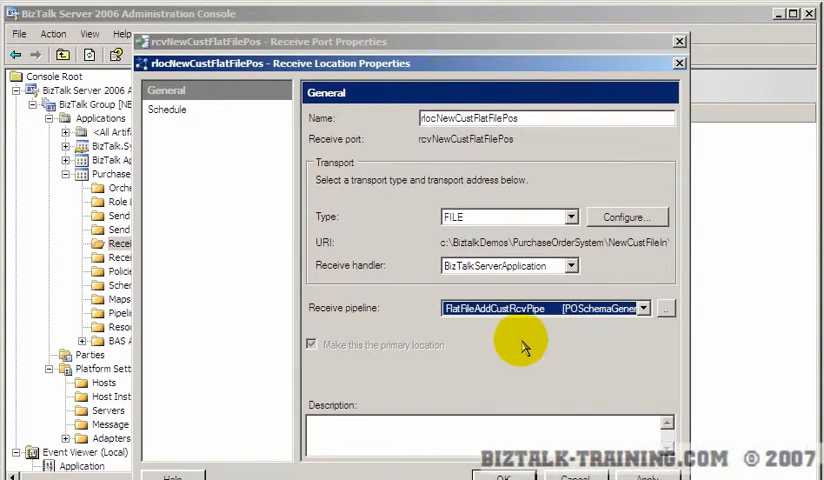
click(660, 308)
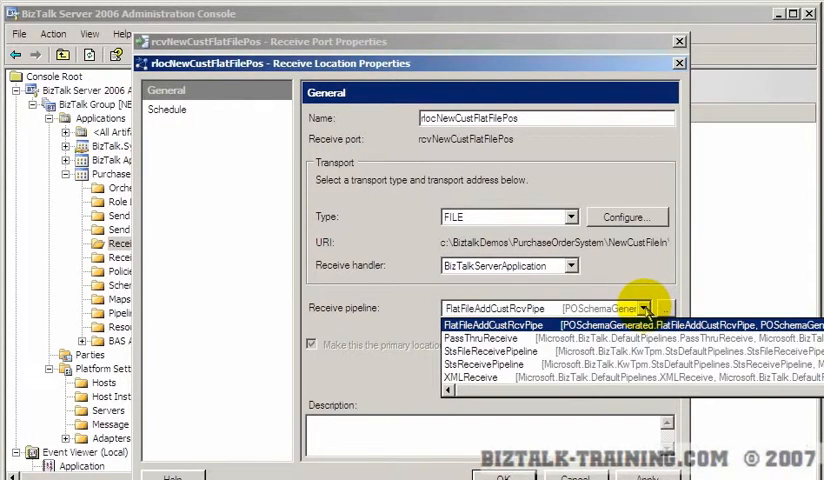
click(500, 324)
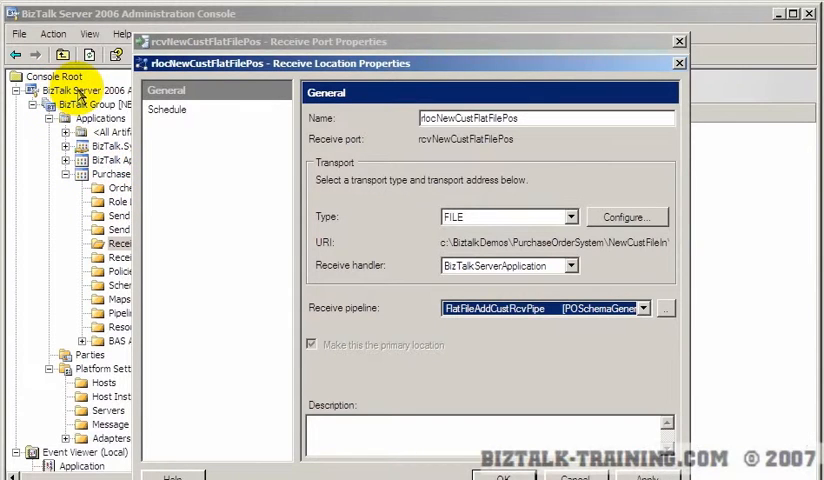
click(647, 307)
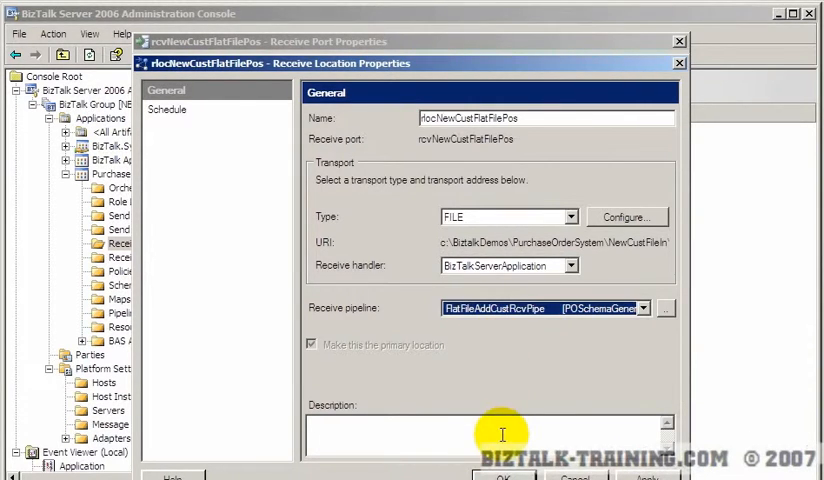
mouse_move(418, 85)
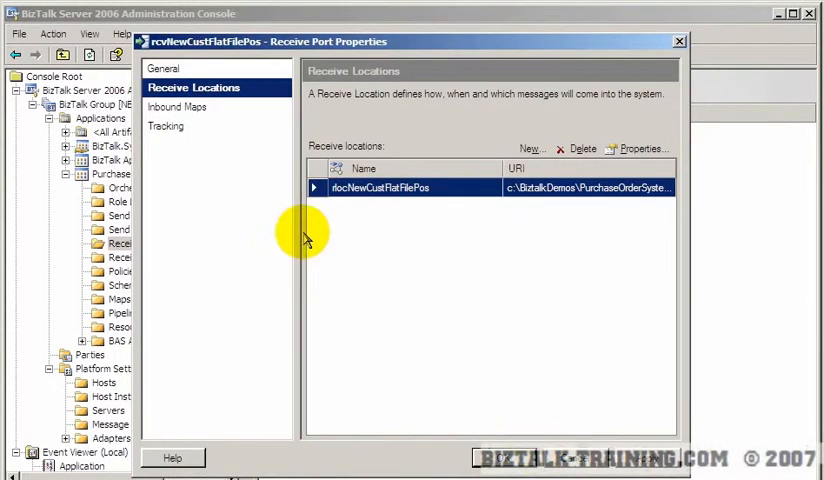
click(180, 106)
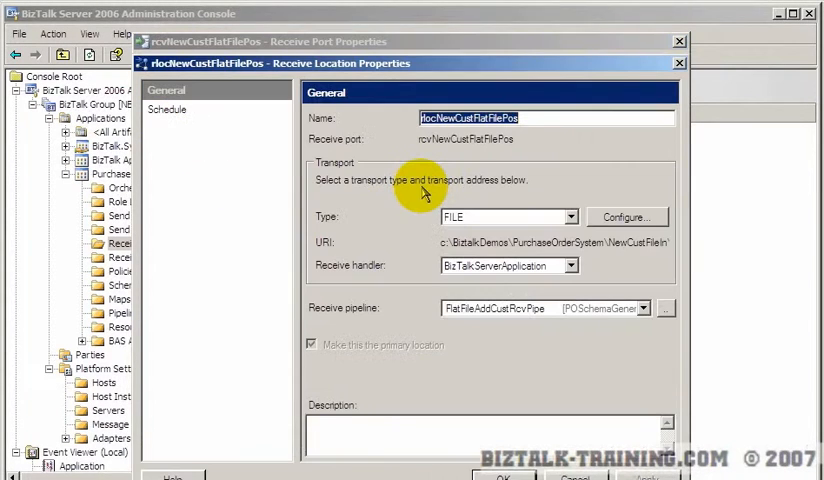
click(173, 109)
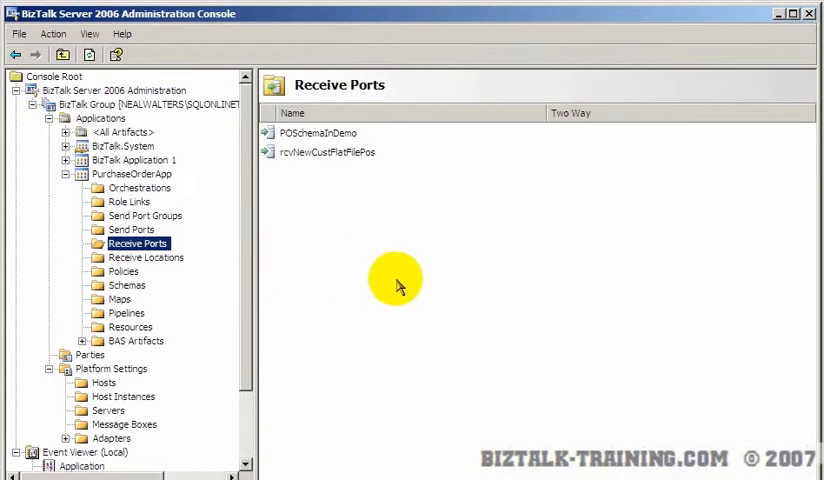
Enable the rlocNewCustFlatFilePos receive location, then list PurchaseOrderApp's send ports.
click(146, 257)
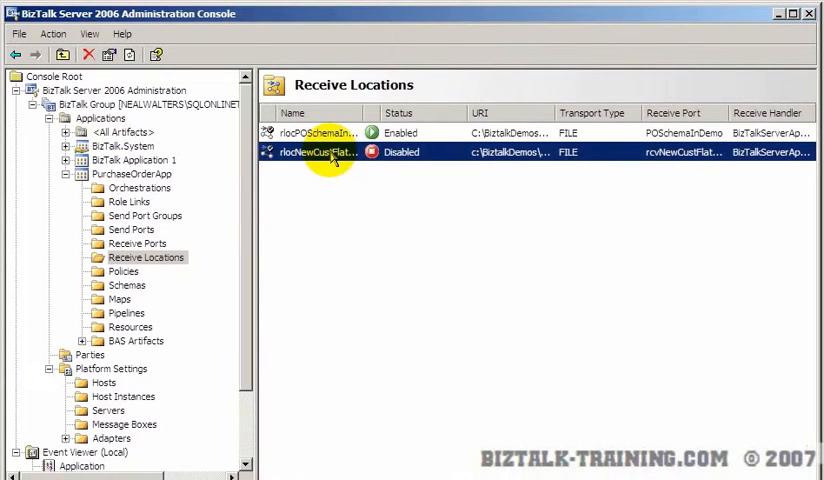
click(320, 151)
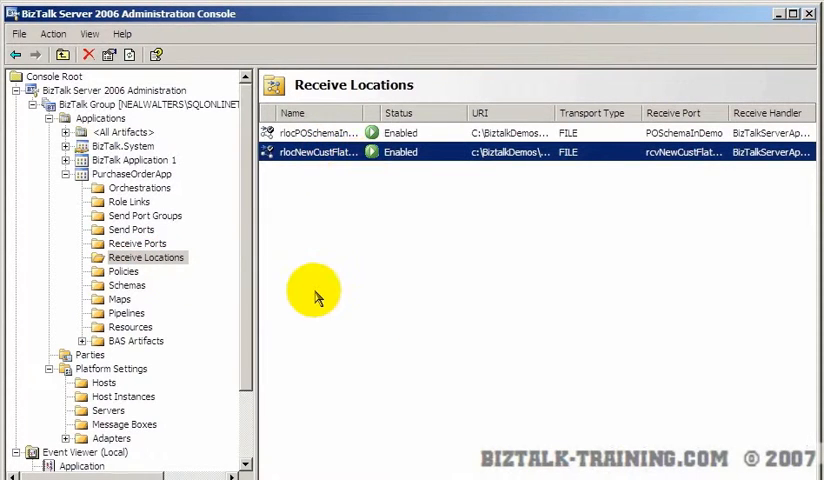
click(130, 229)
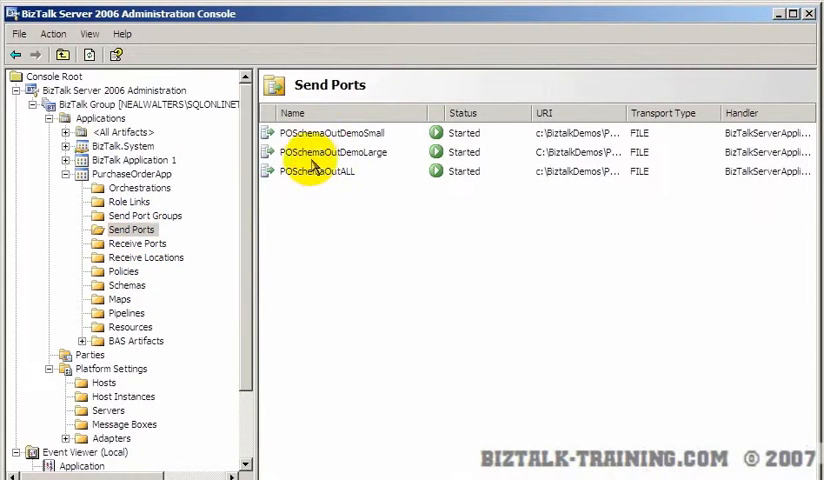
Create a new static one-way send port named NewCustOut.
click(334, 132)
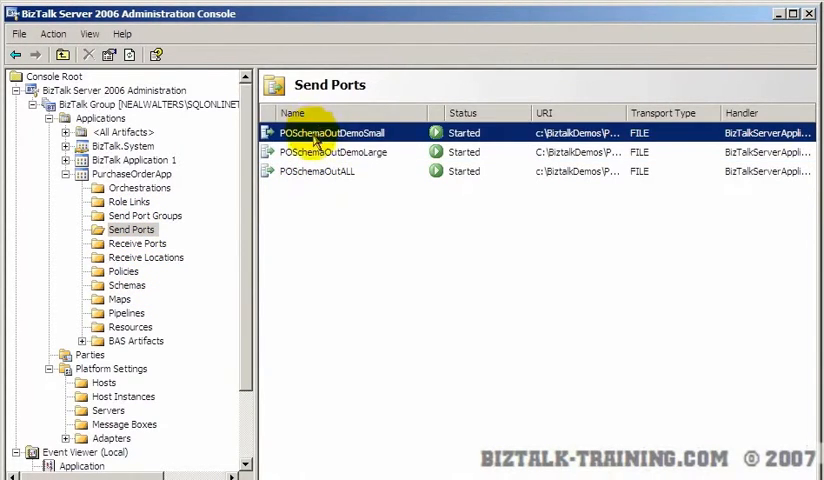
right_click(130, 229)
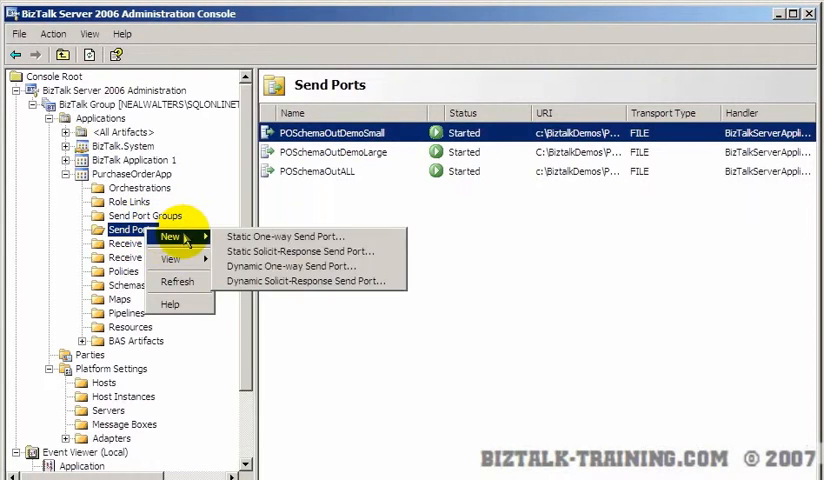
click(287, 236)
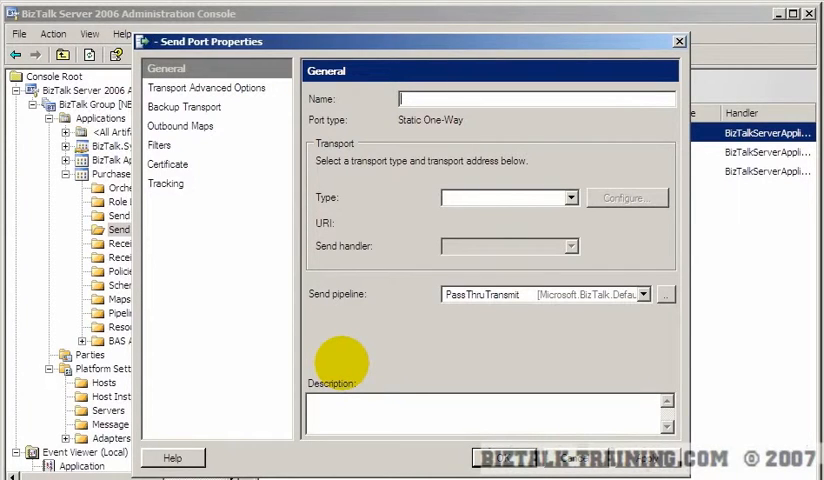
text(NewCust)
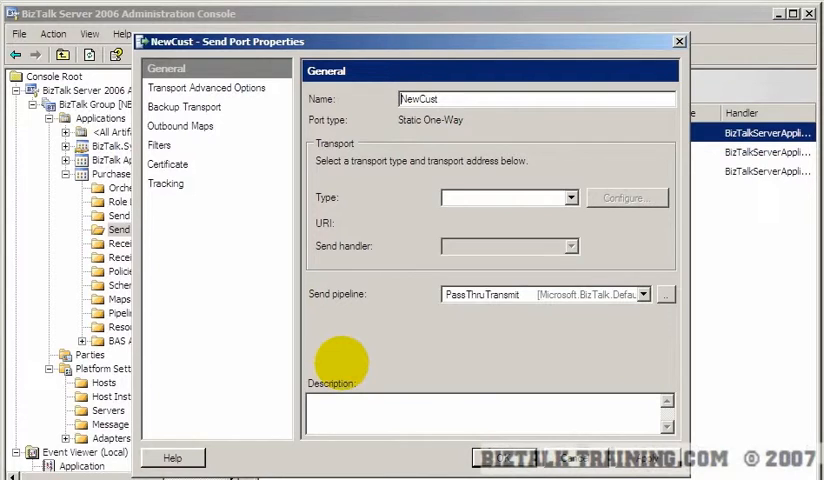
text(Out)
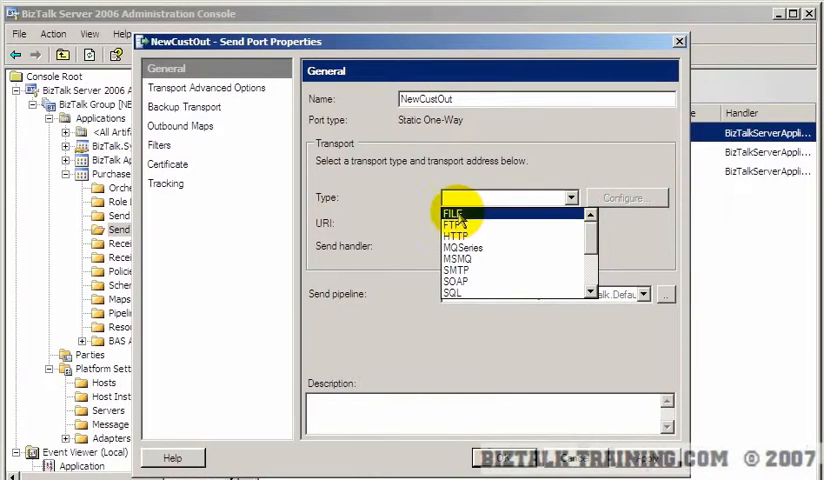
Set FILE transport writing NewCust_%MessageID%.xml to NewCustFileOut and choose the XMLTransmit send pipeline.
click(450, 213)
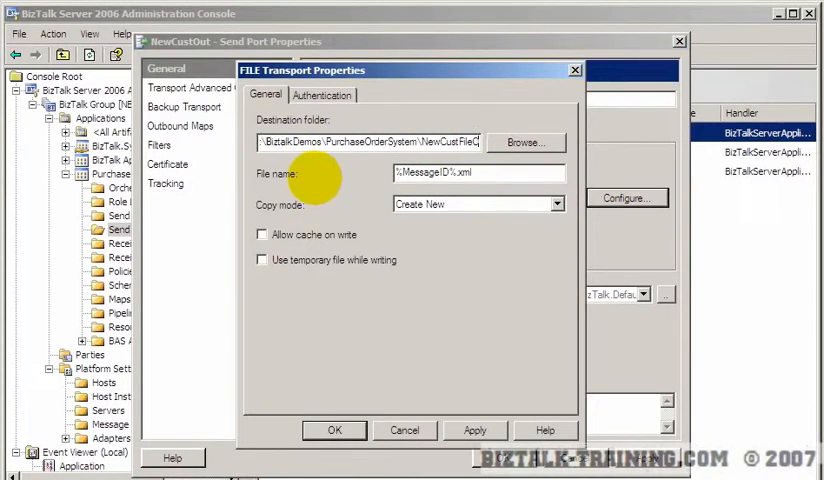
click(479, 172)
text(NewCust_)
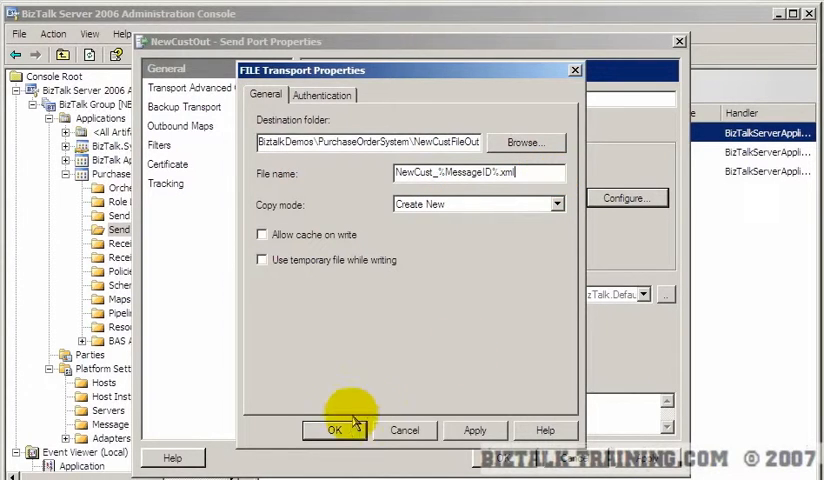
click(331, 430)
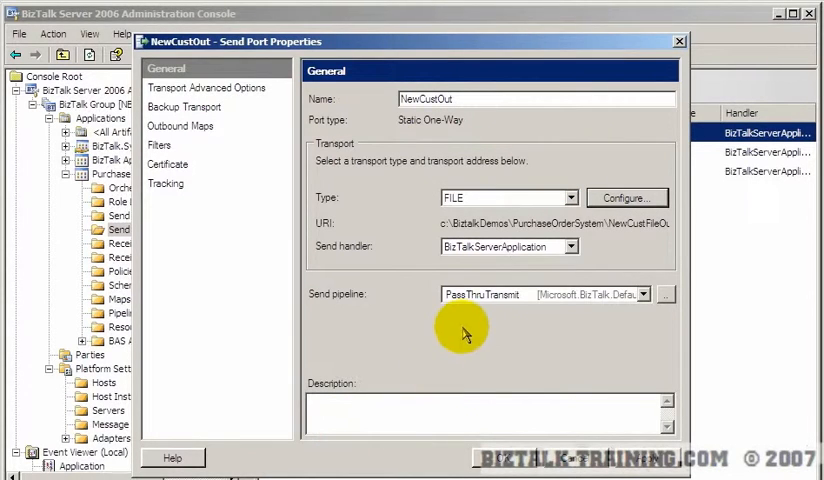
click(656, 294)
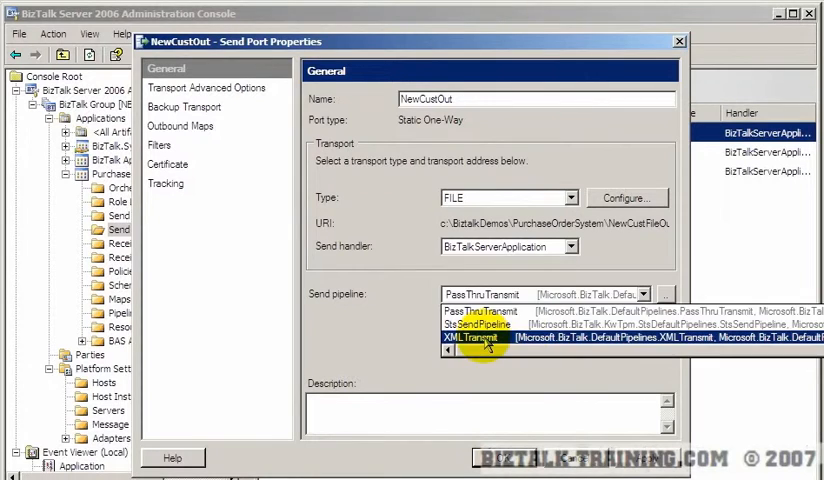
click(449, 338)
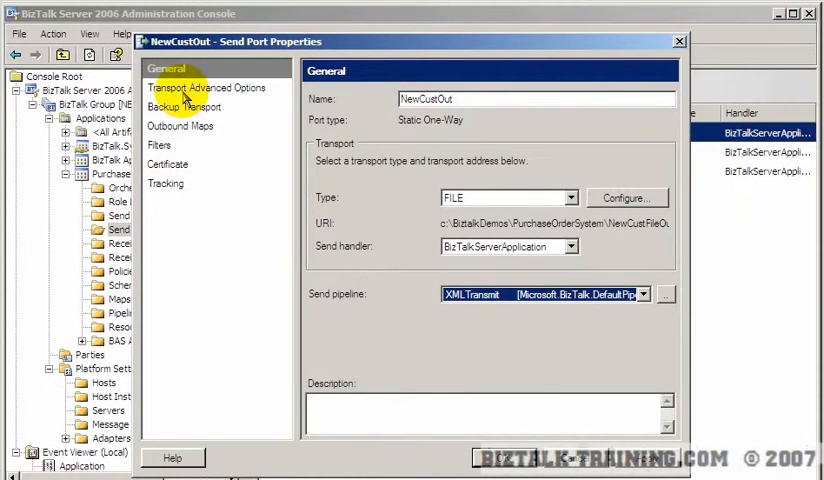
click(207, 87)
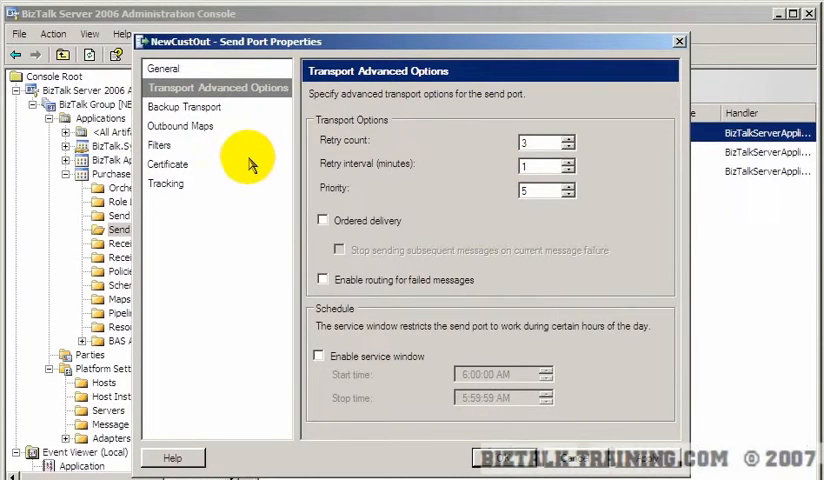
Start a filter expression on NewCustOut and browse the message properties available for the filter.
click(159, 145)
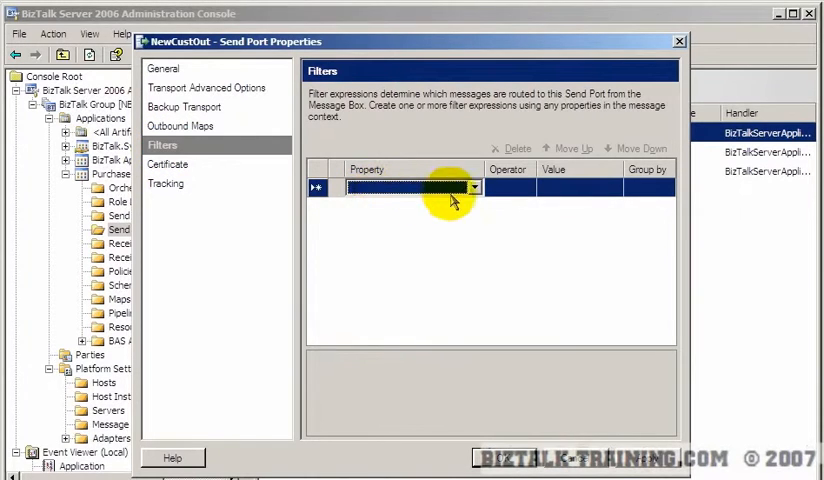
click(473, 187)
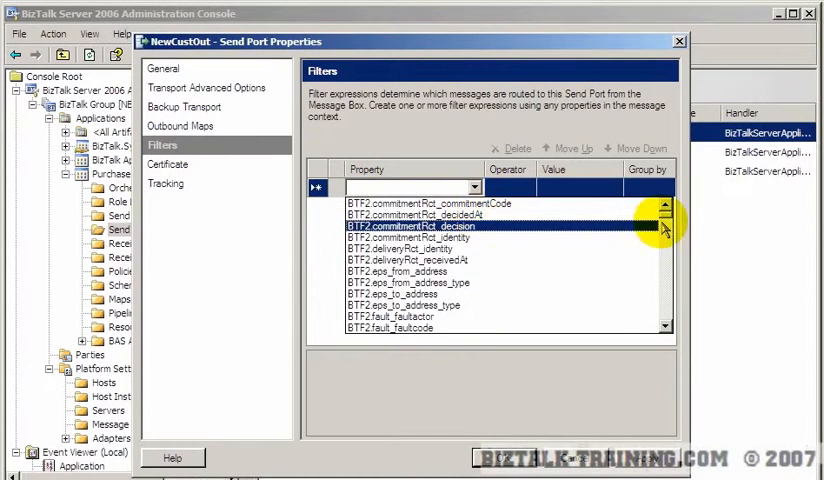
scroll(down, 3)
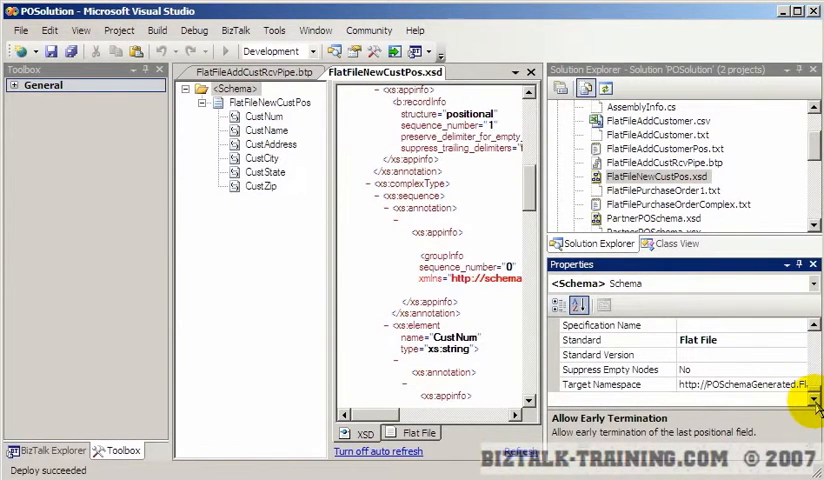
scroll(down, 3)
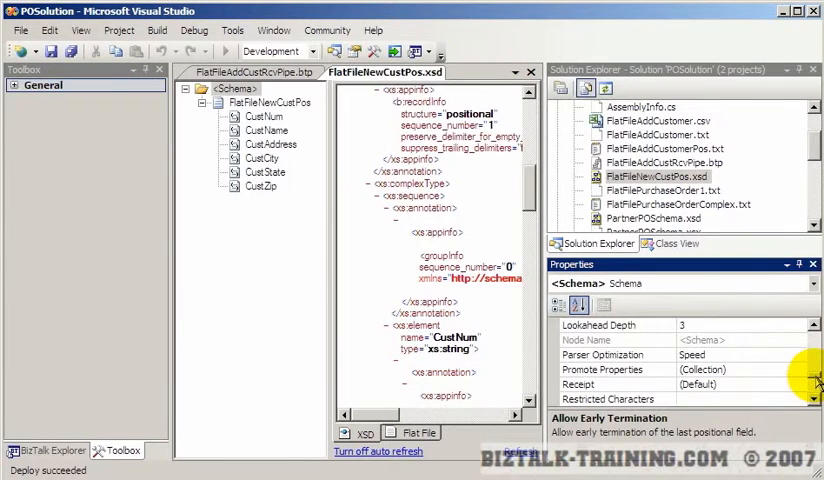
click(266, 102)
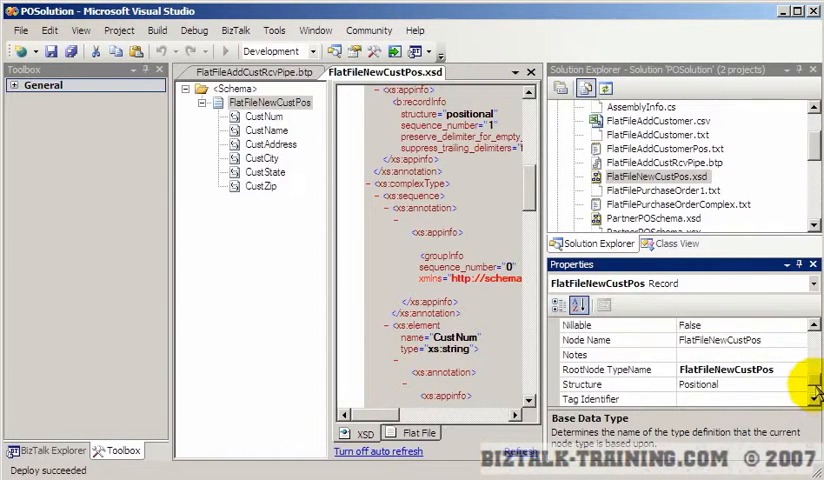
scroll(down, 3)
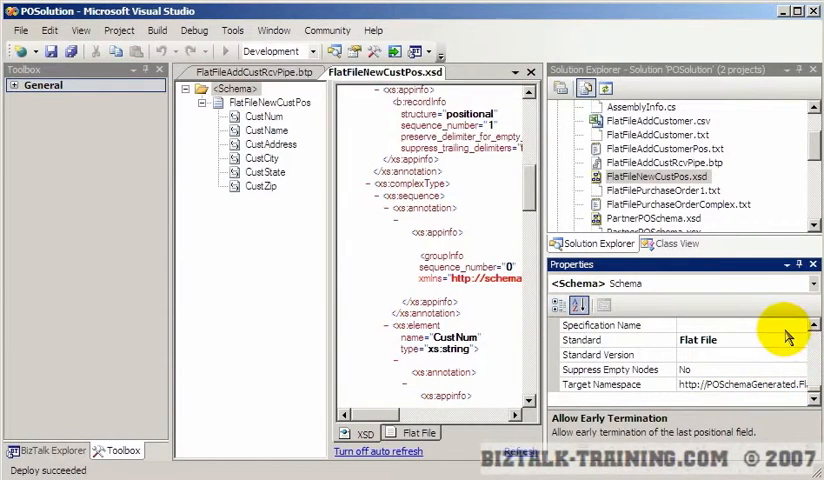
click(730, 383)
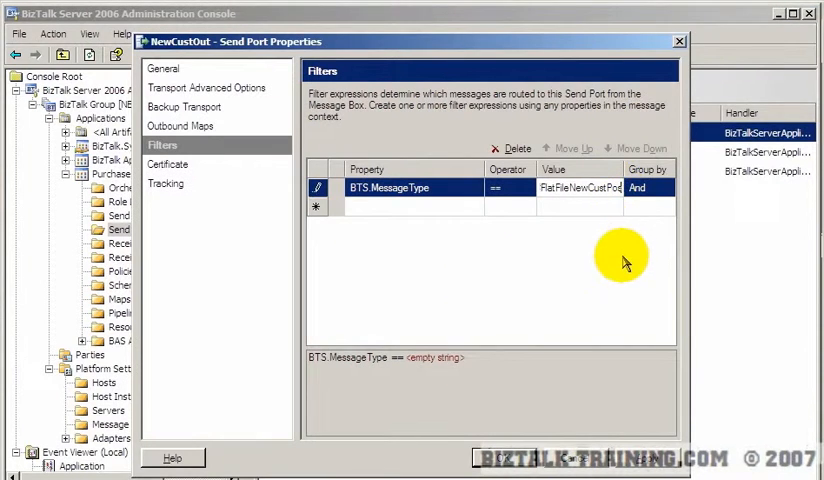
Enable all four message body/property tracking options on the NewCustOut send port and confirm.
click(580, 187)
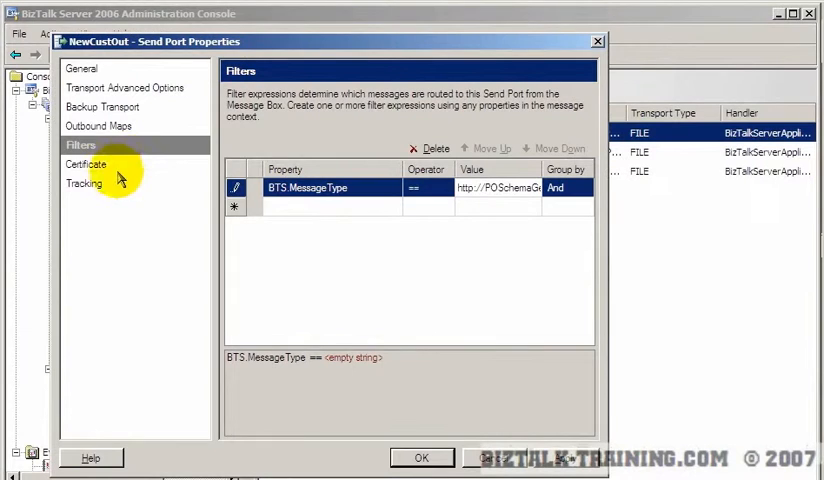
click(87, 183)
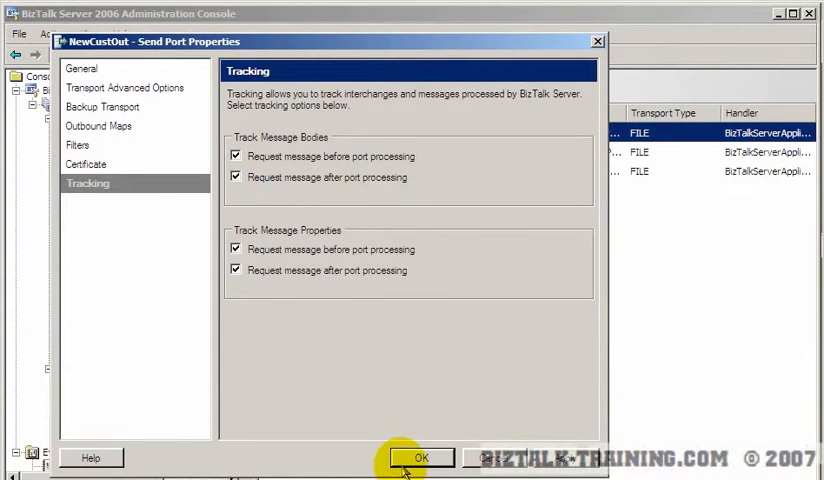
click(425, 458)
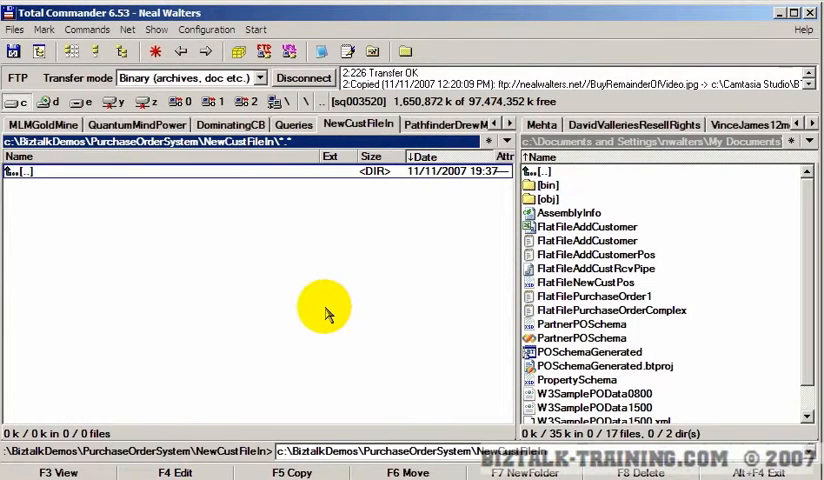
Copy FlatFileAddCustomerPos into the NewCustFileIn folder to trigger the receive pipeline.
double_click(20, 171)
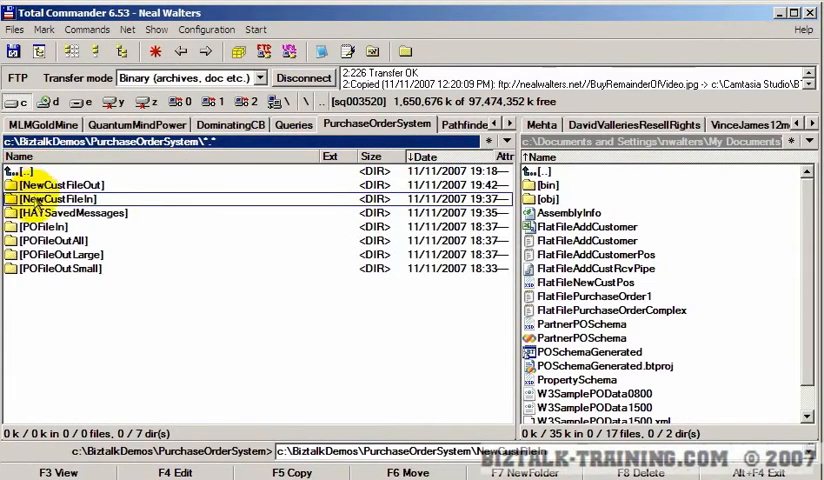
double_click(57, 198)
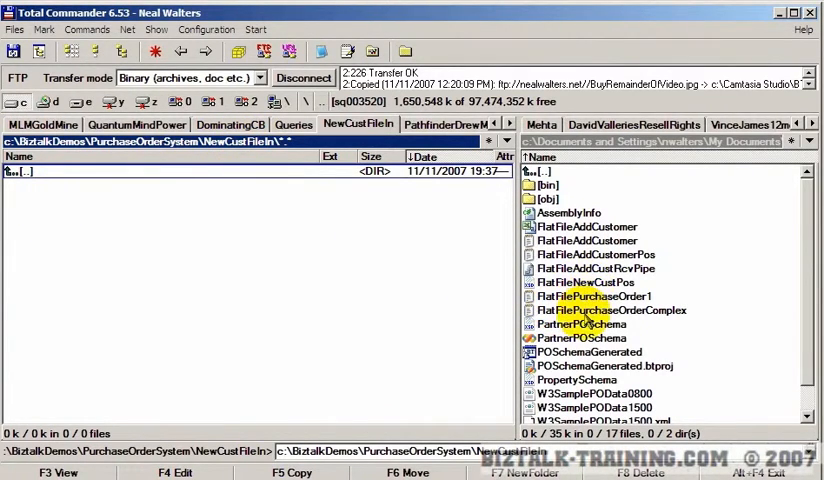
click(594, 254)
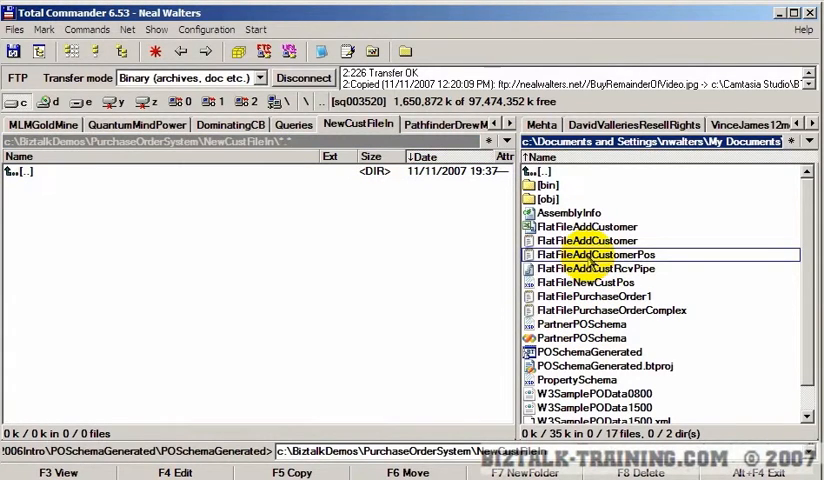
right_click(594, 254)
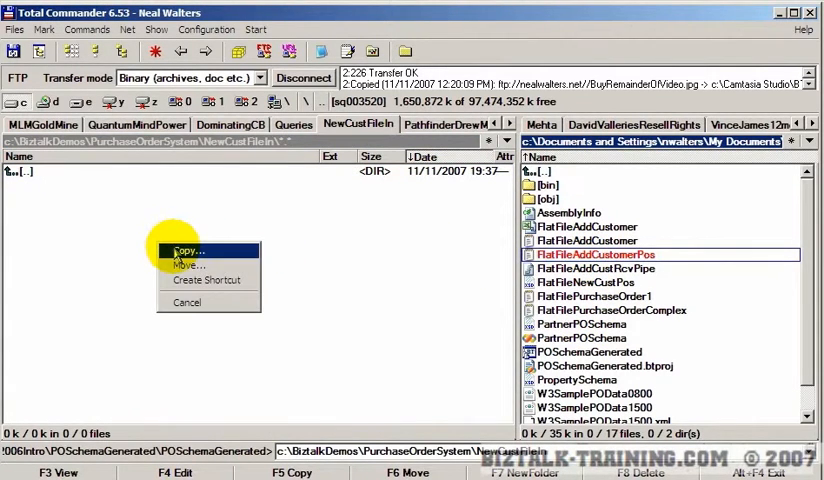
click(186, 250)
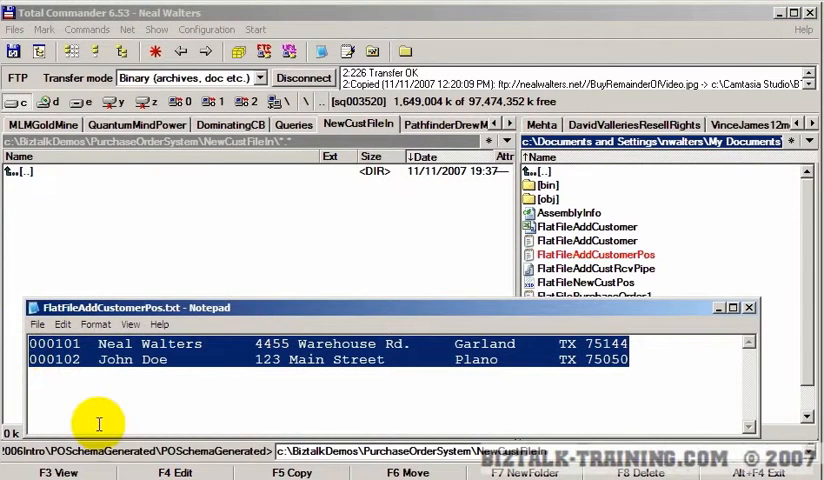
click(593, 254)
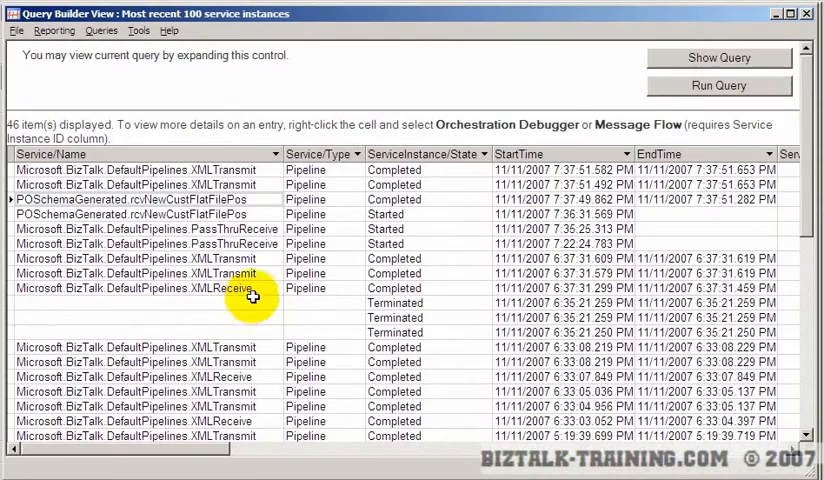
Rerun the service instances query and select a new XMLTransmit instance.
click(715, 85)
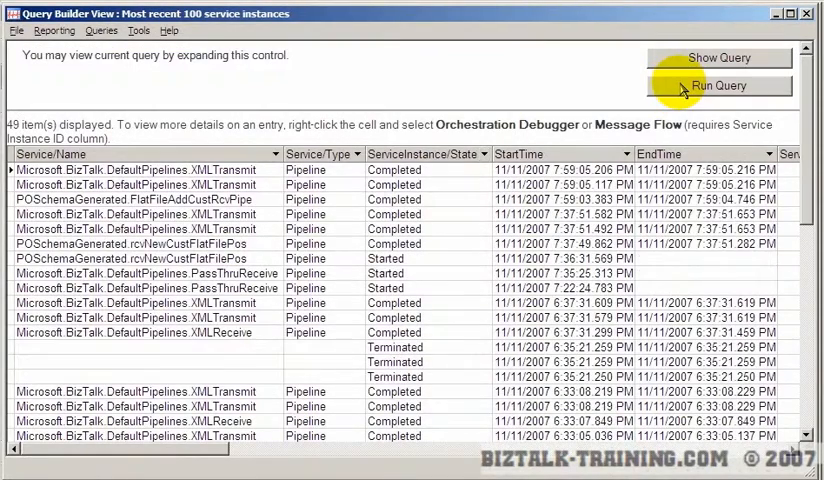
mouse_move(637, 124)
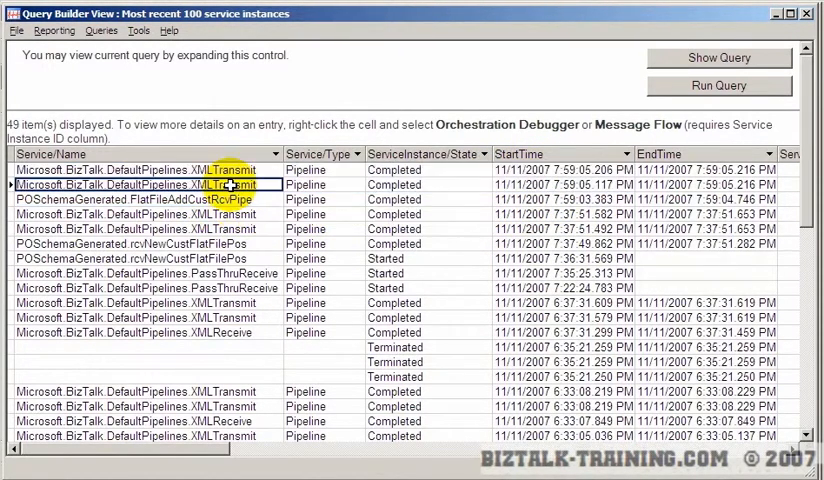
click(150, 199)
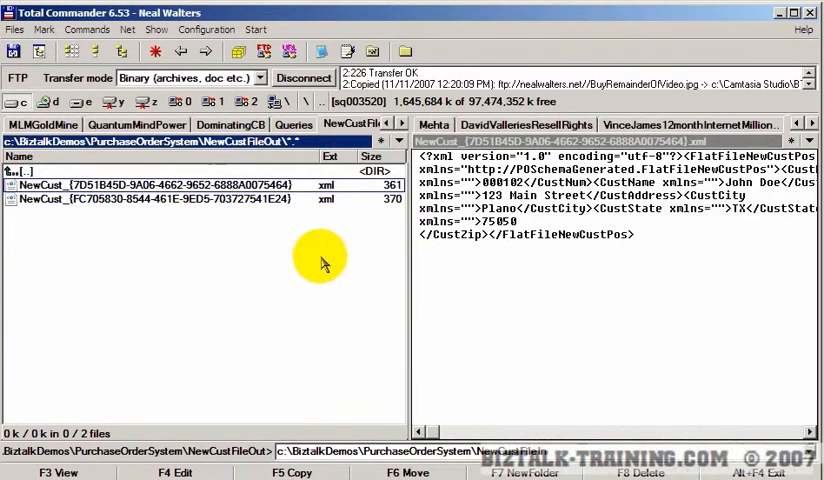
mouse_move(190, 187)
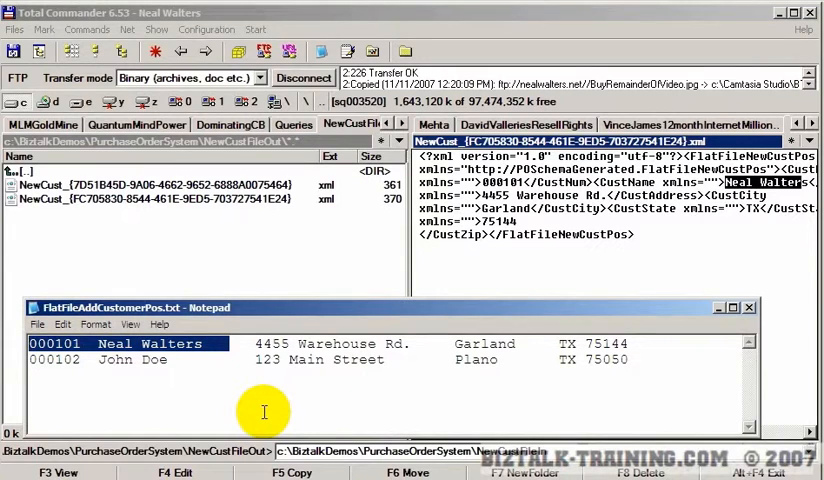
mouse_move(259, 412)
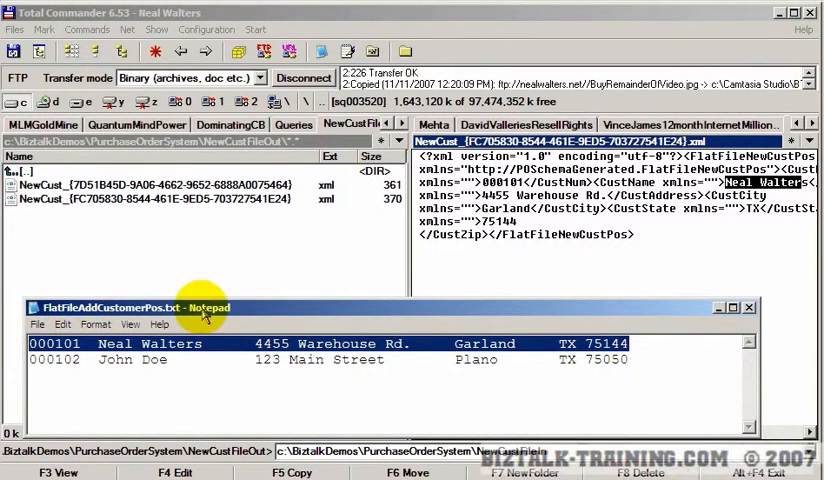
mouse_move(250, 320)
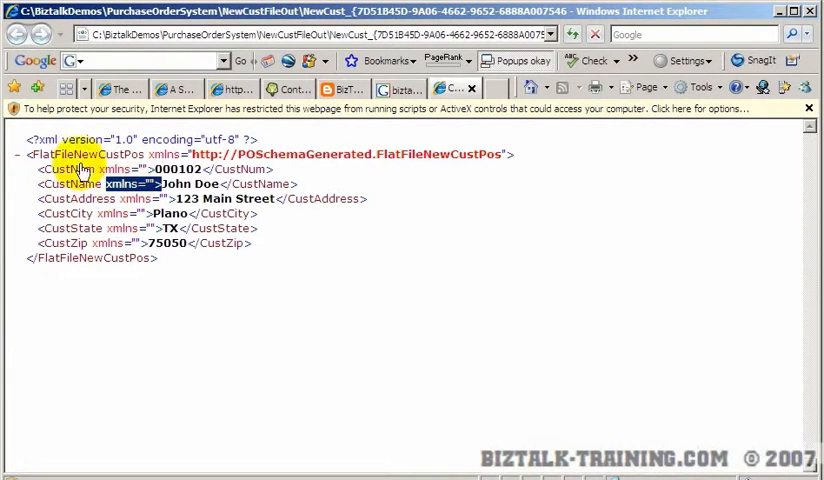
mouse_move(250, 298)
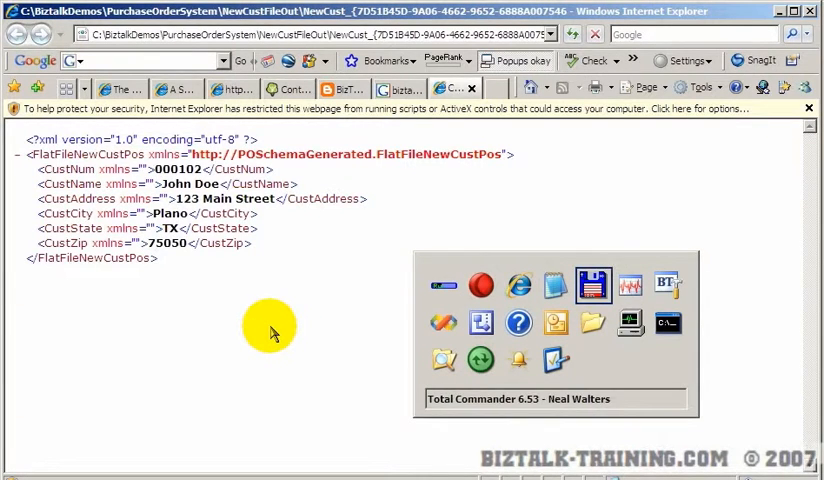
Switch from the customer 000102 XML view to the data flow diagram.
click(252, 150)
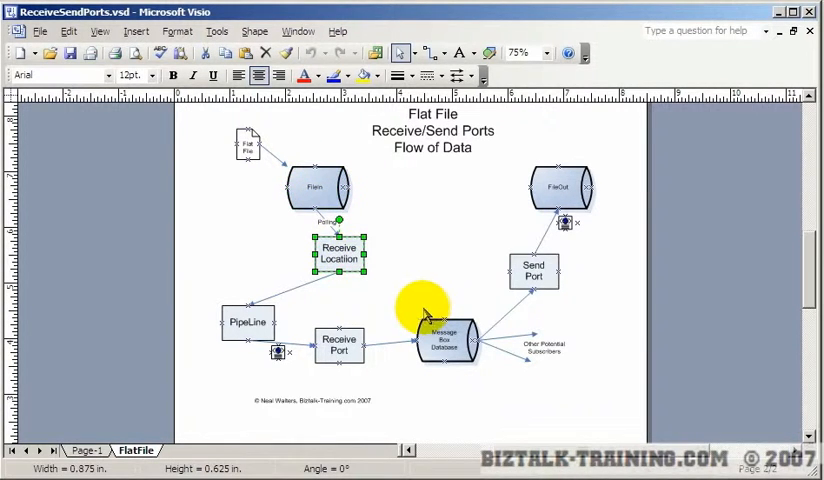
mouse_move(285, 308)
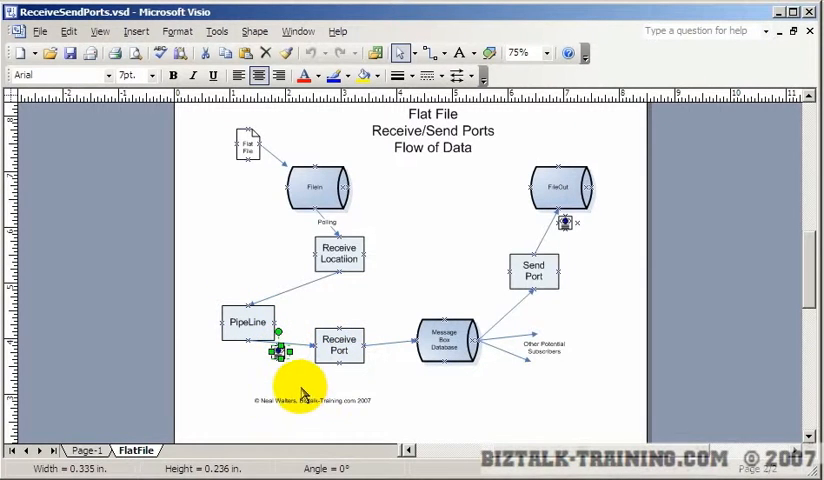
Walk through the receive port, MessageBox and Send Port shapes, ending on the enlarged icon near FileOut.
click(444, 345)
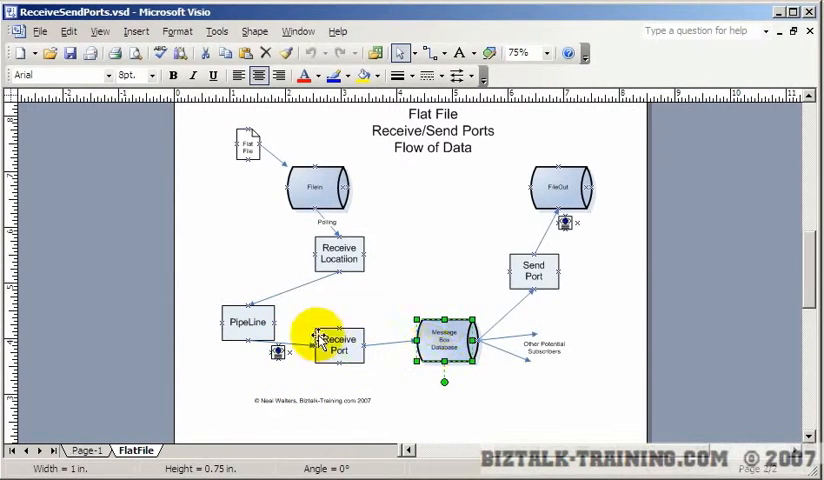
click(522, 416)
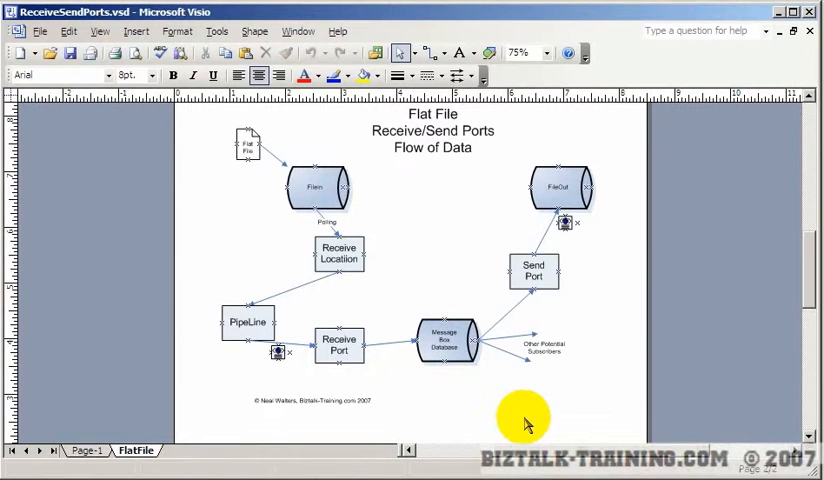
click(534, 270)
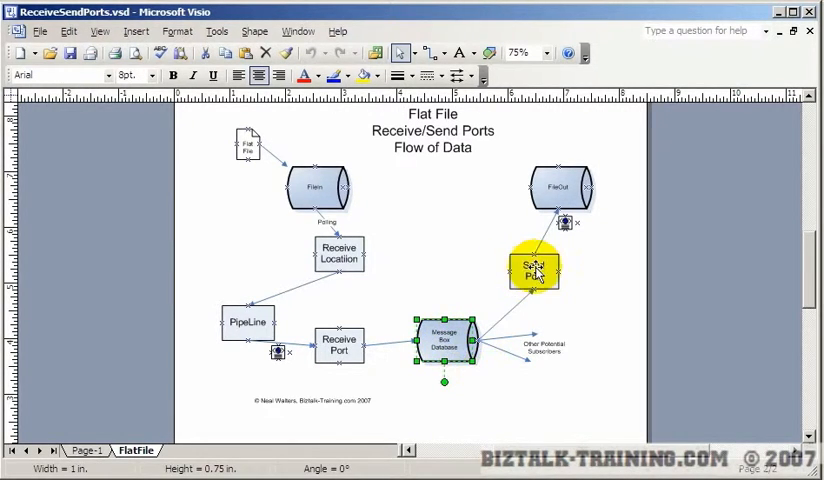
click(444, 345)
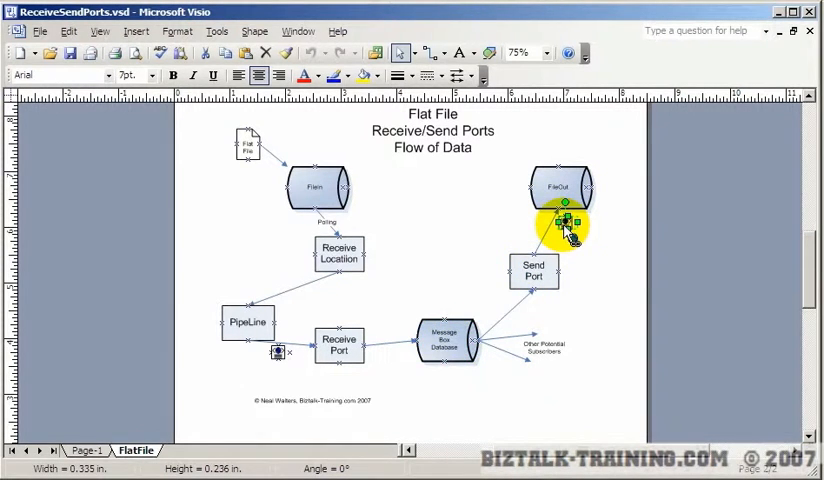
mouse_move(567, 226)
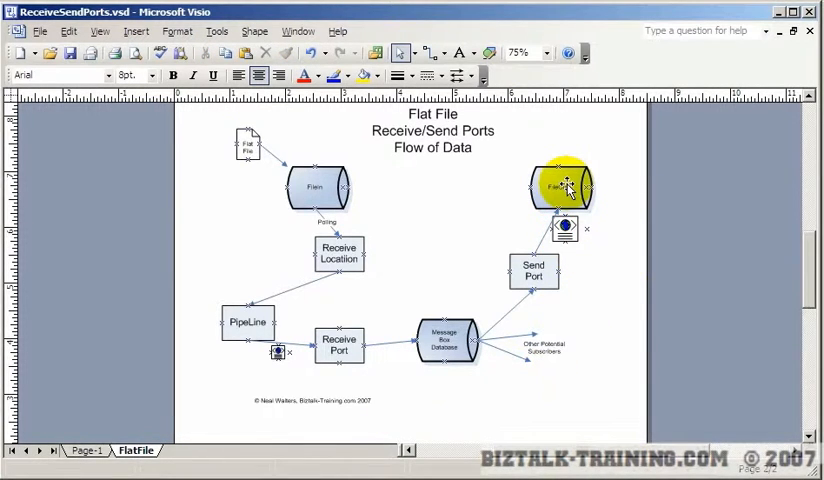
click(565, 233)
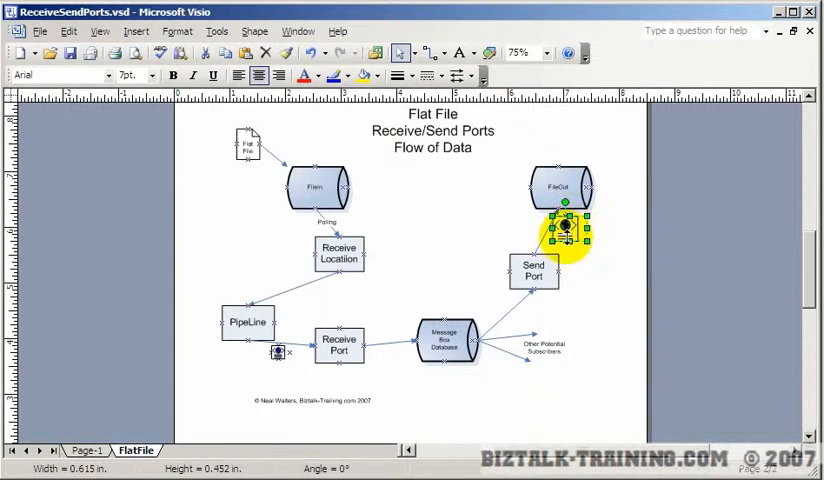
mouse_move(270, 375)
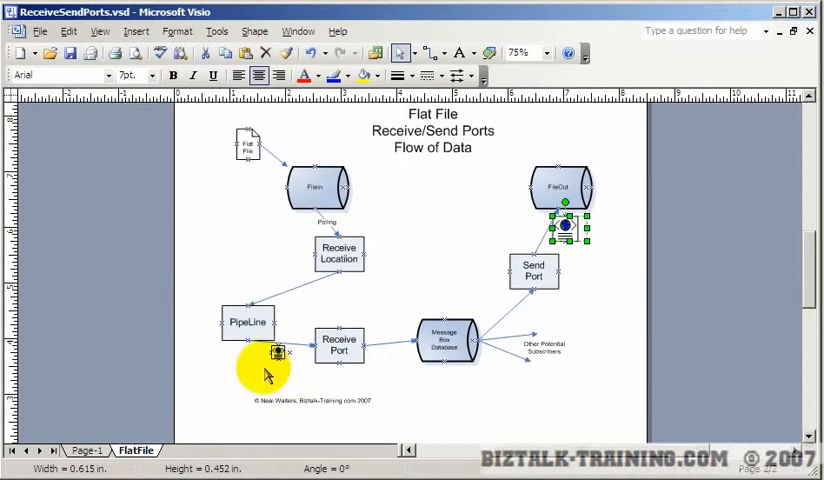